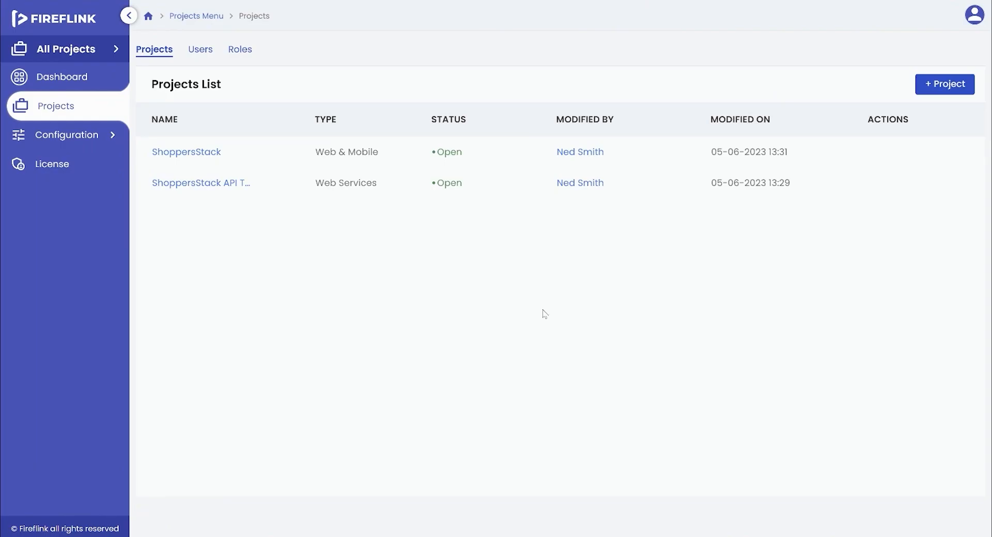
mouse_move(67, 57)
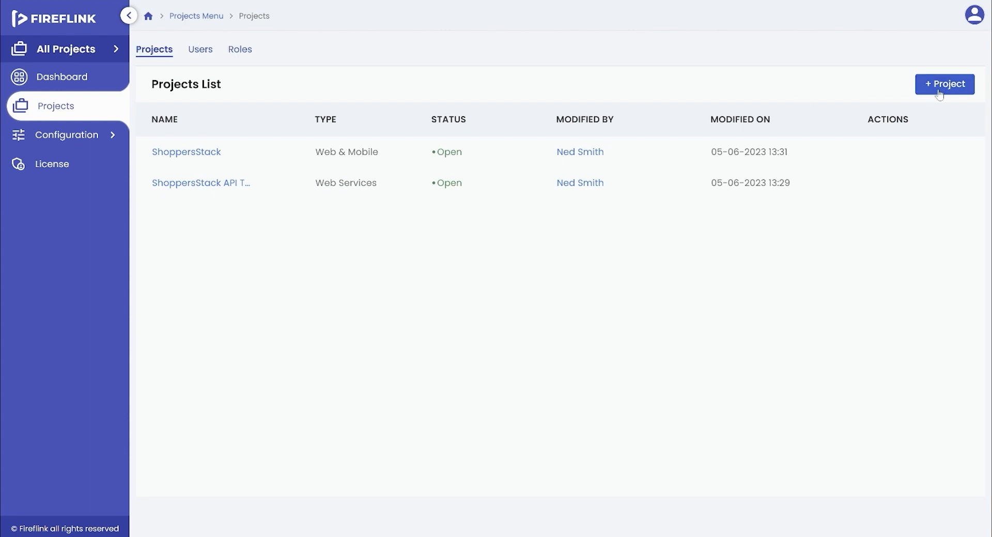
Fill the new project form: name Amazon, type Web & Mobile, Hybrid app, Android & iOS platform.
left_click(944, 83)
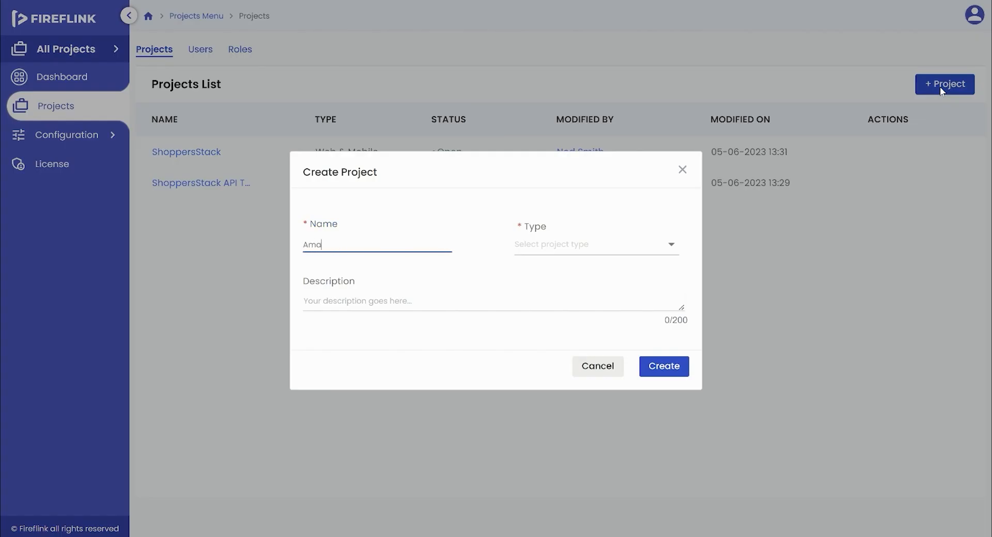
type("zon")
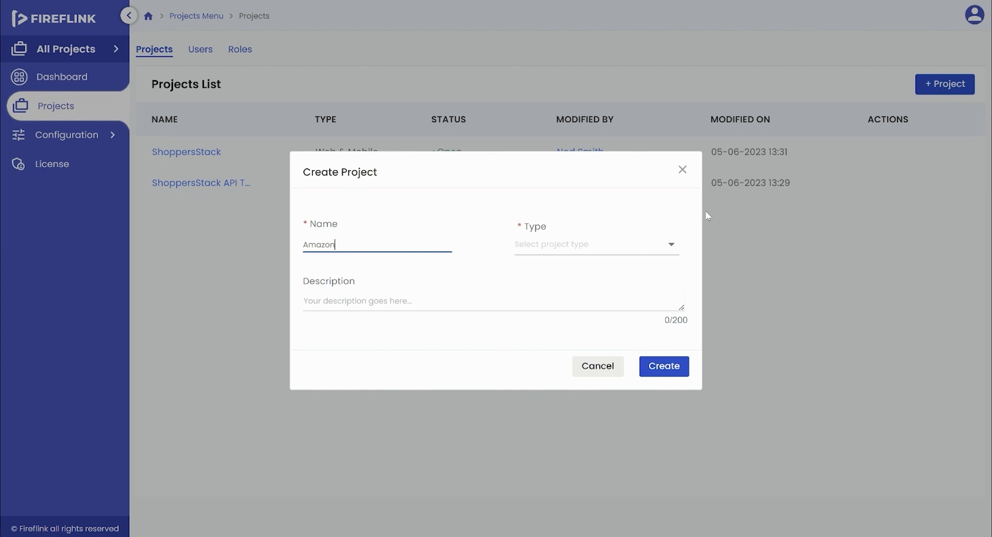
left_click(595, 244)
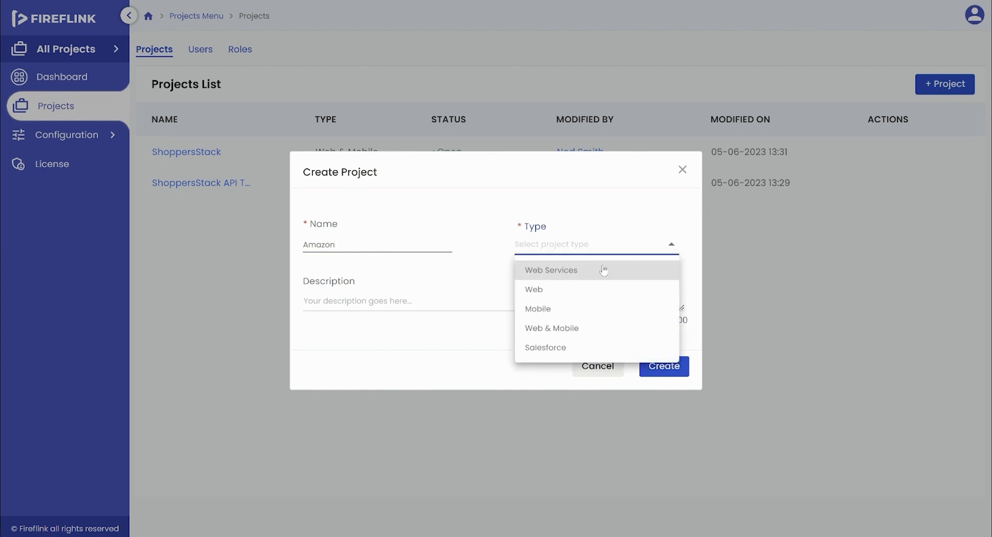
mouse_move(595, 282)
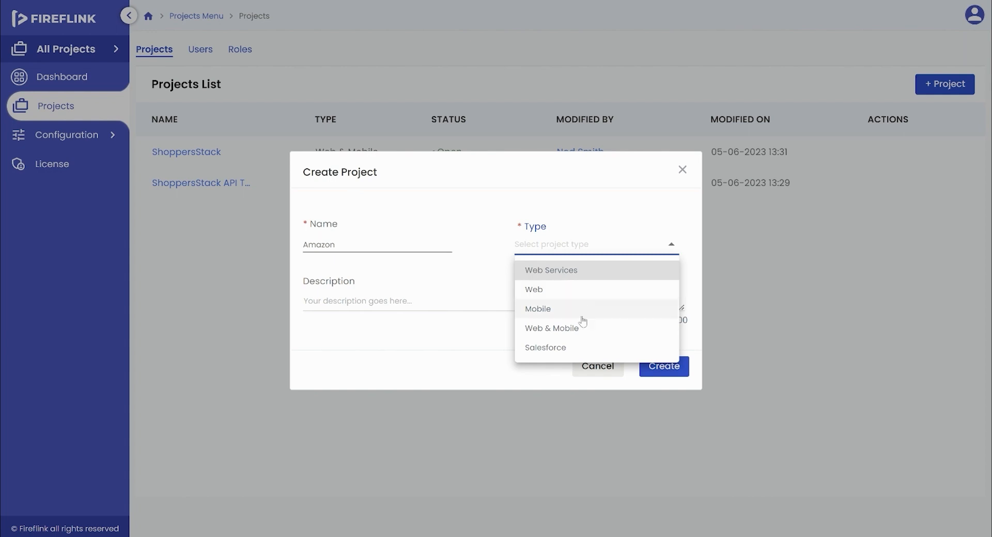
left_click(552, 328)
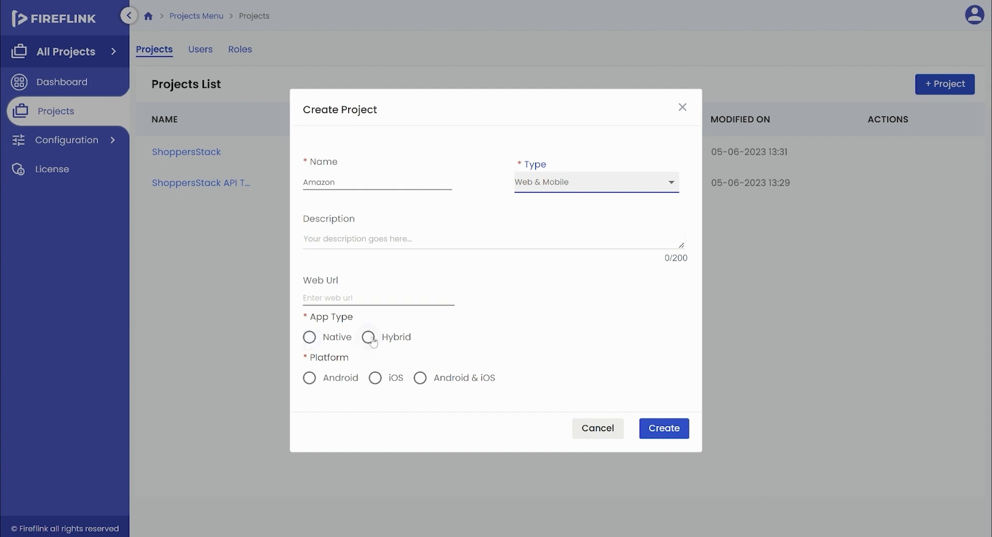
left_click(368, 337)
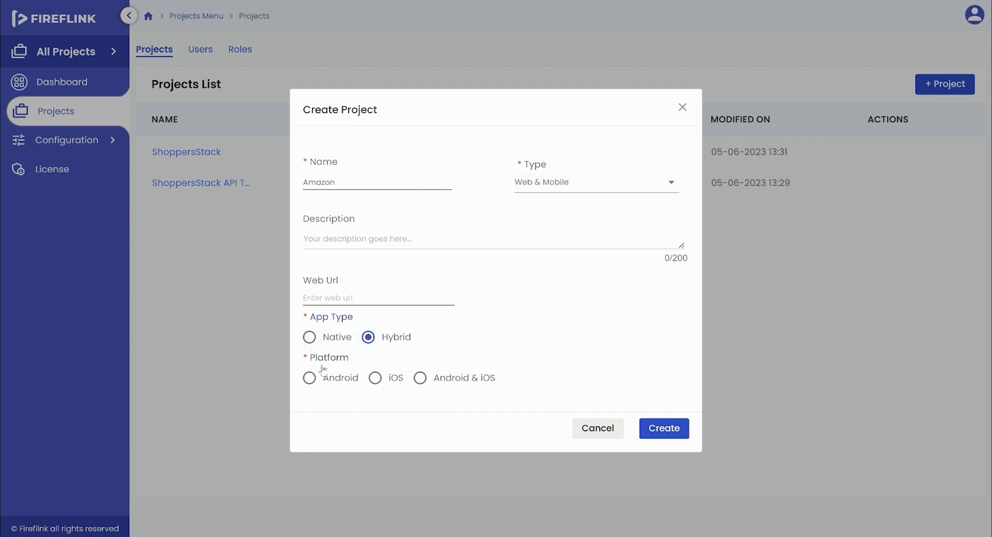
mouse_move(377, 378)
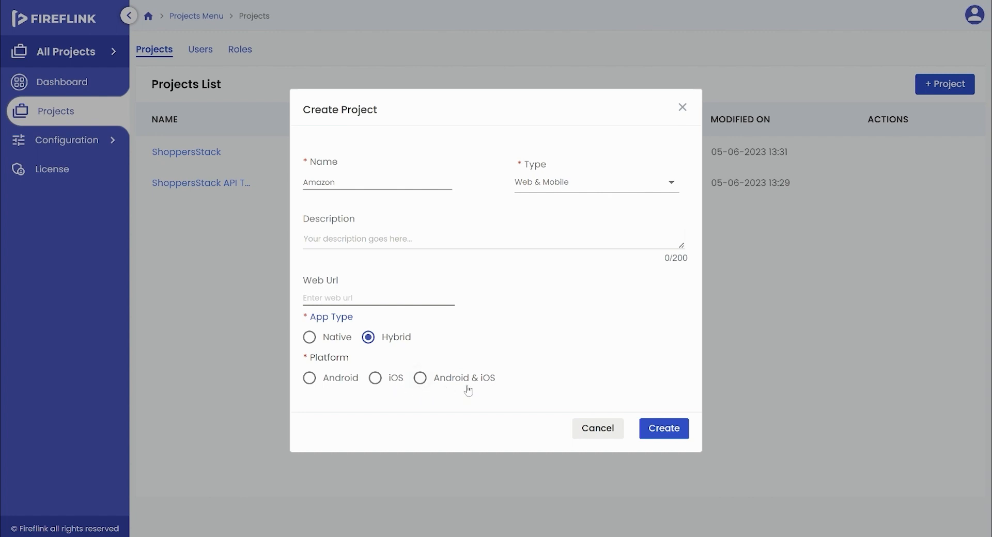
left_click(421, 379)
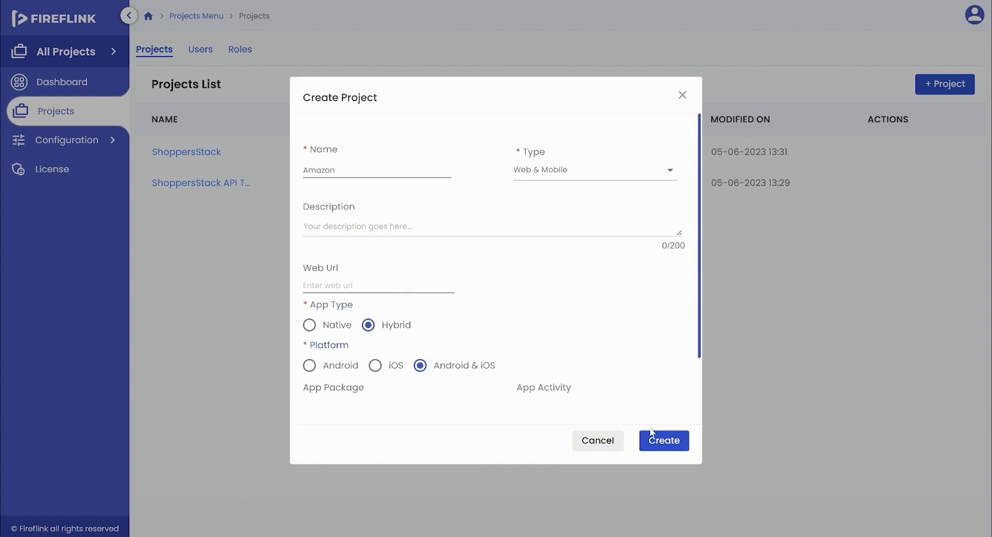
mouse_move(636, 299)
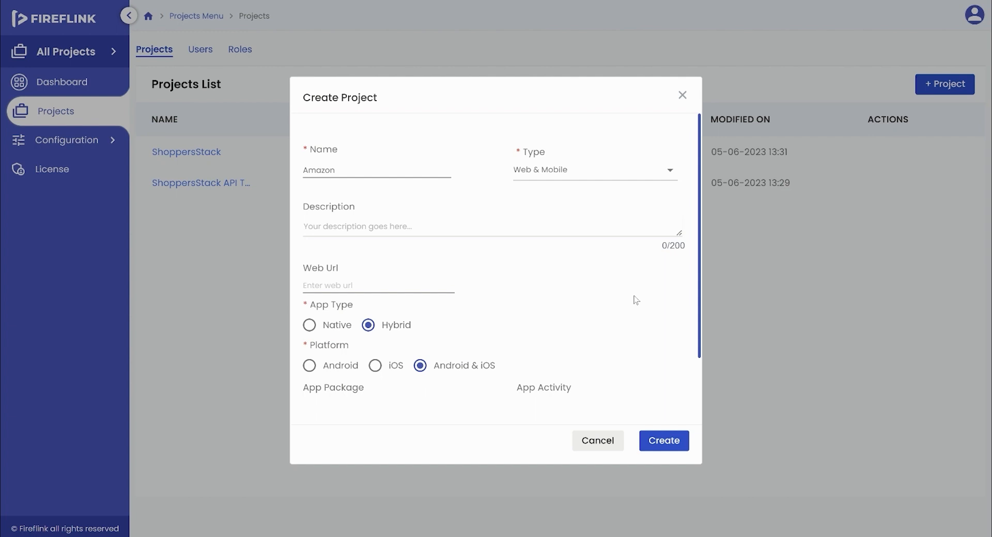
Create the project and start a new automation script under the PLP-Android module.
left_click(664, 440)
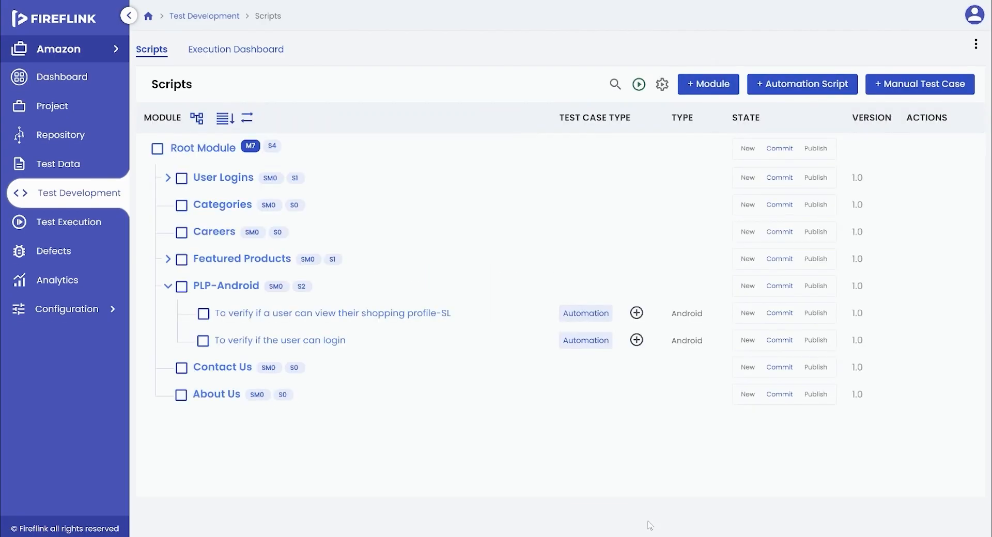
mouse_move(469, 493)
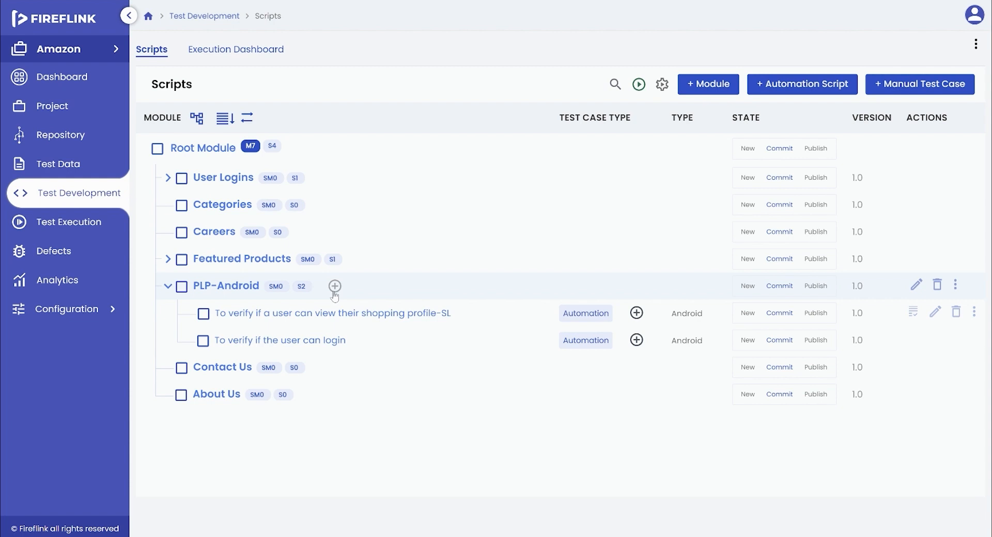
left_click(335, 287)
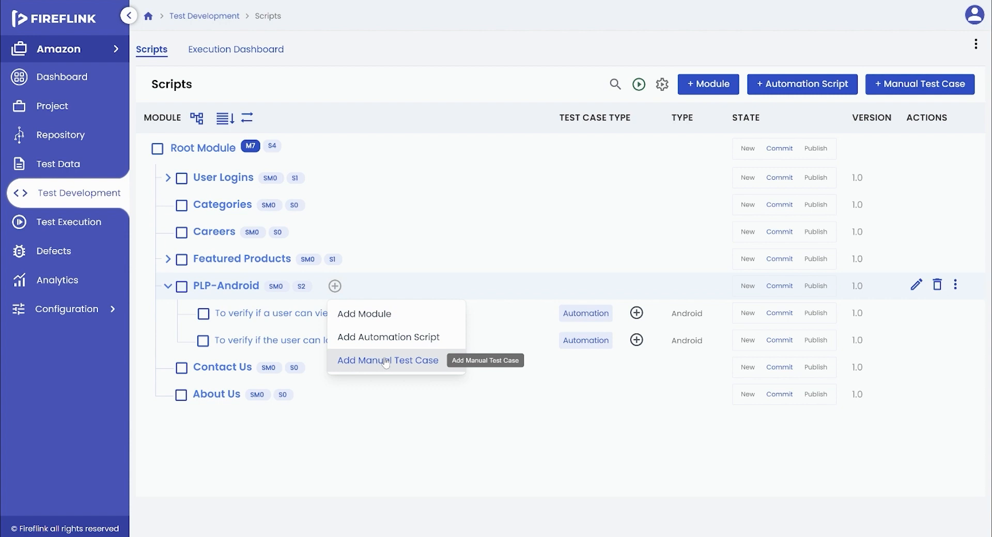
mouse_move(389, 337)
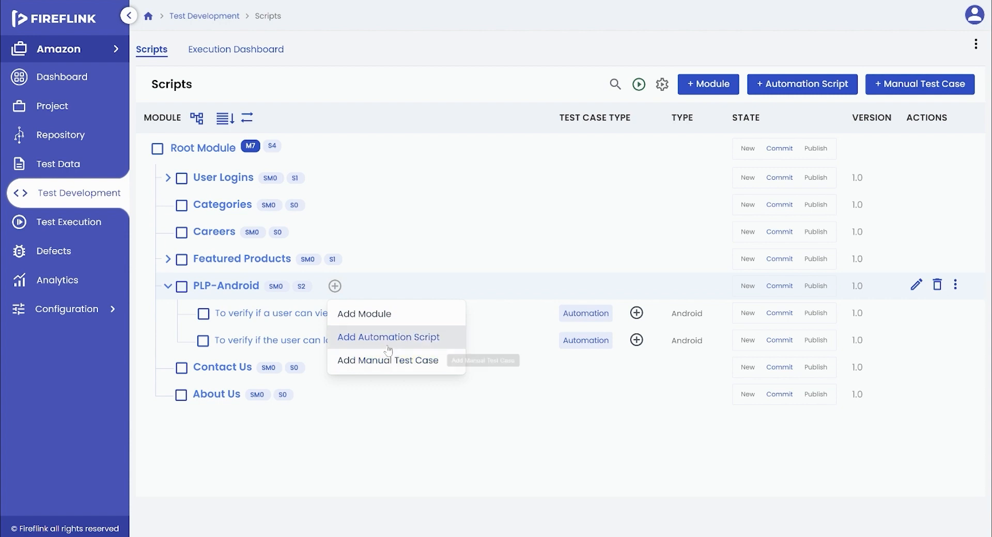
left_click(389, 337)
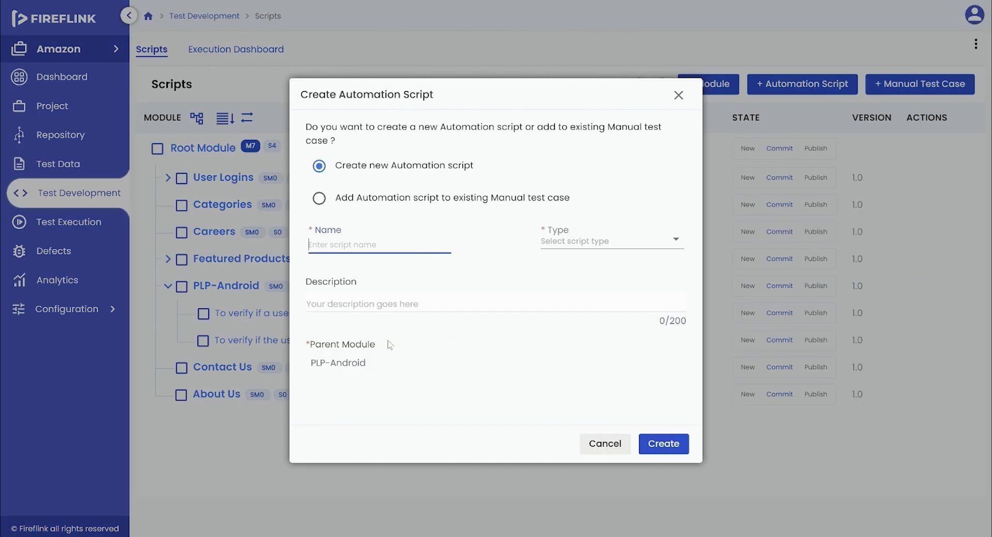
Name the script for viewing the shopping profile, set type Android, and create it.
type("can view their shopping profile")
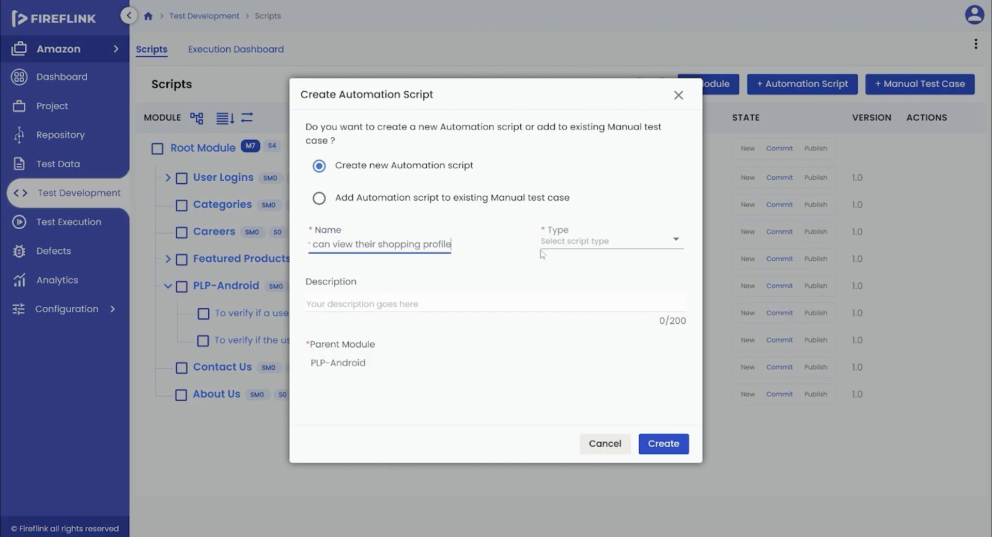
left_click(610, 241)
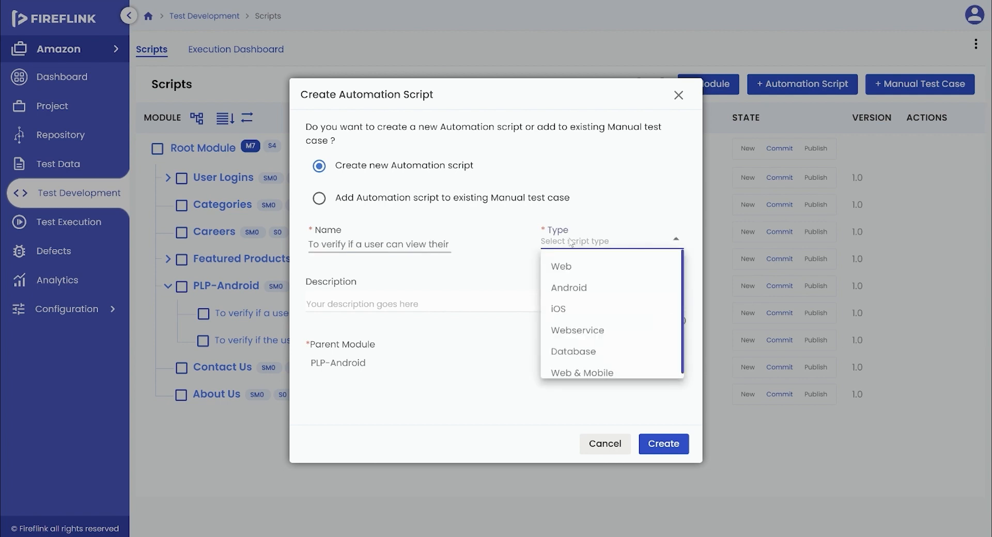
left_click(569, 287)
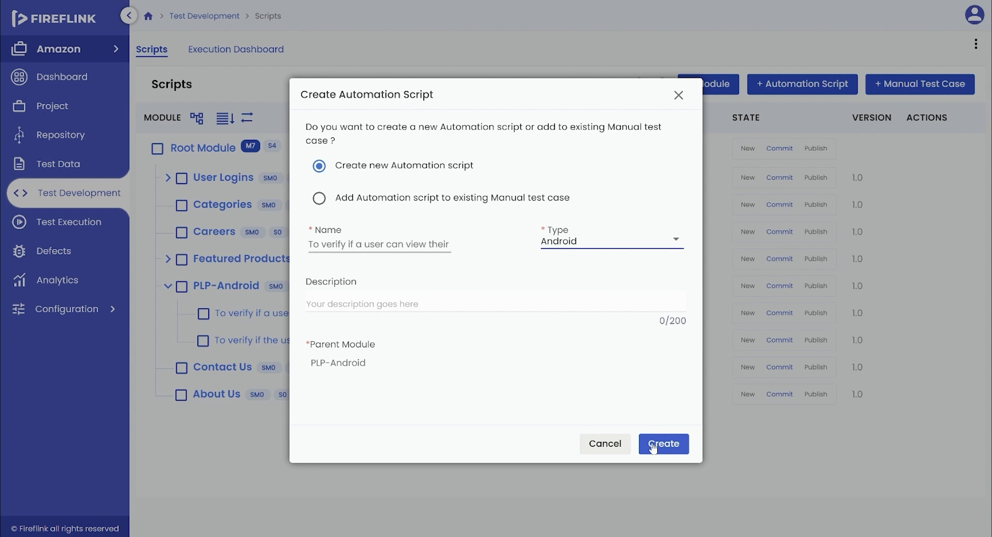
left_click(664, 444)
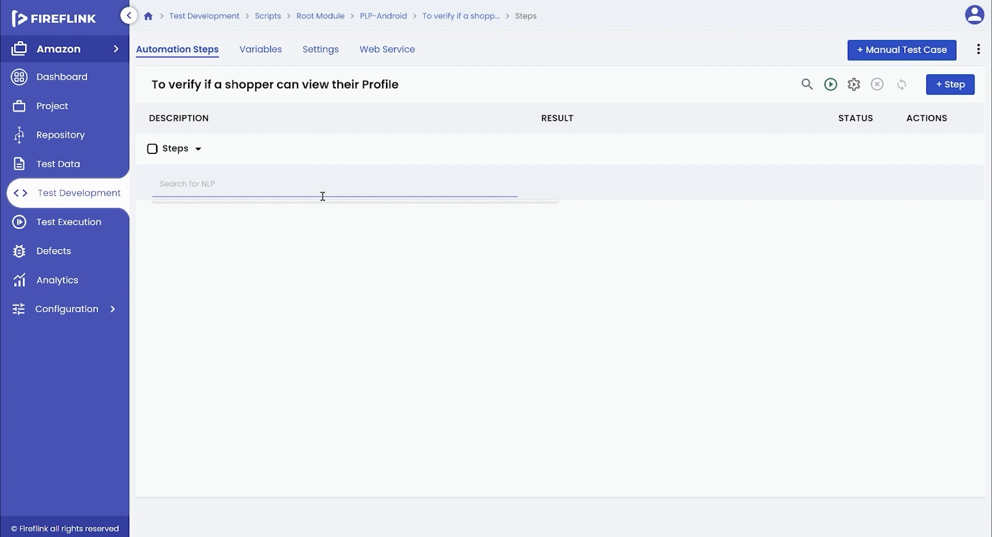
Add a DesiredCapability create-instance step storing its return value in variable cap.
type("desired")
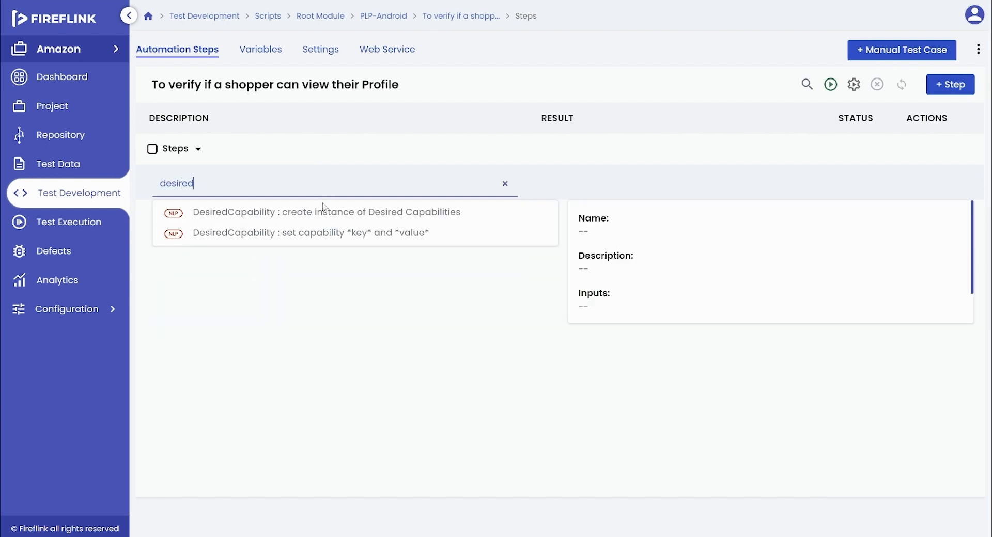
left_click(326, 212)
type("$")
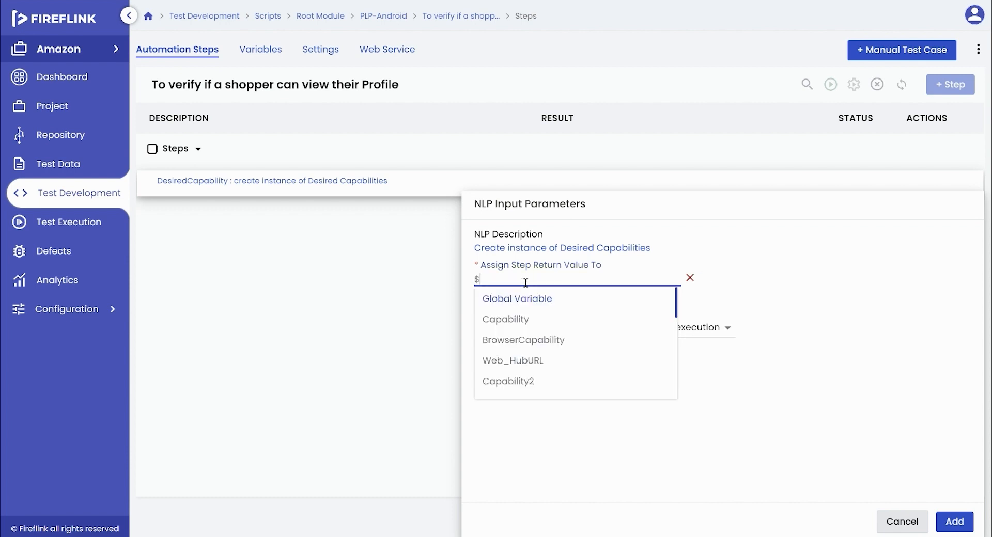
type("cap")
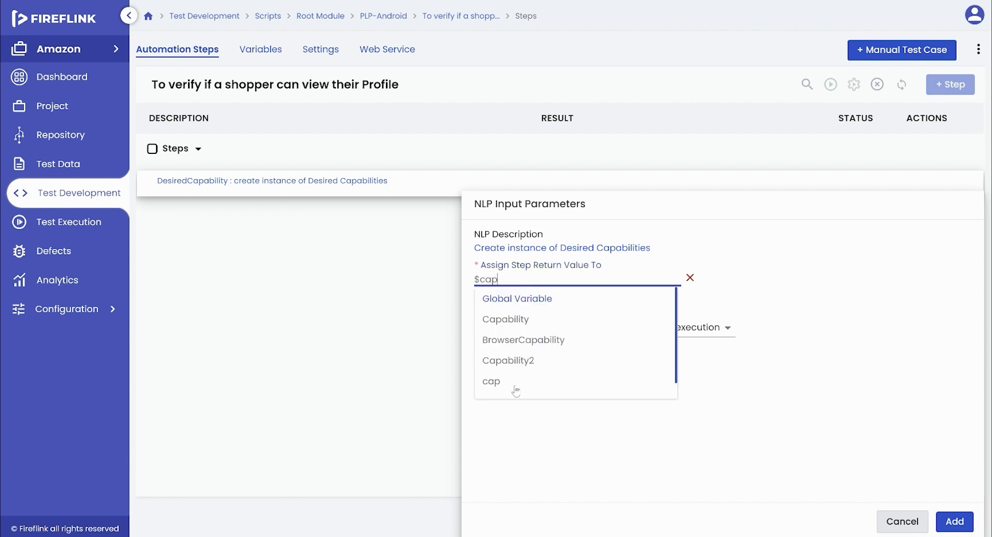
left_click(492, 381)
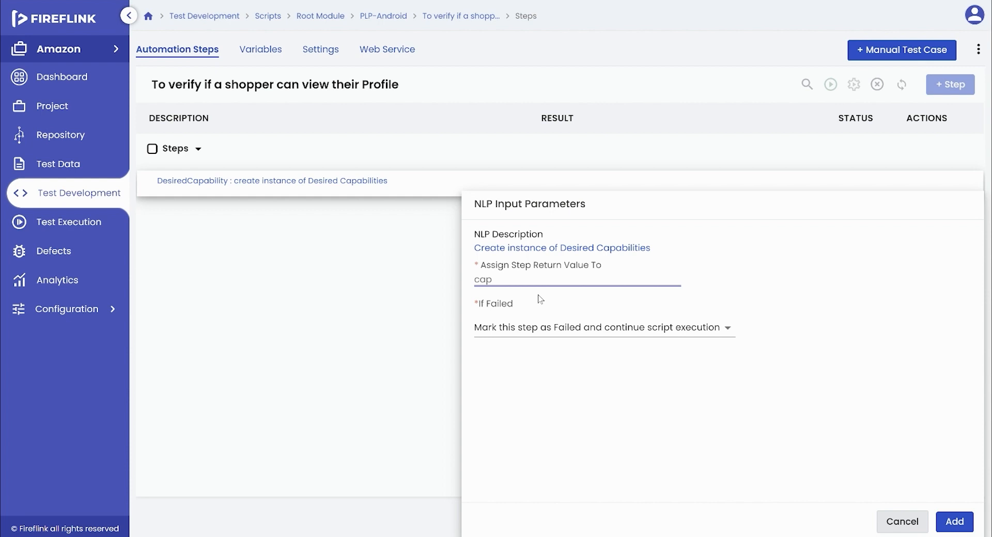
left_click(483, 280)
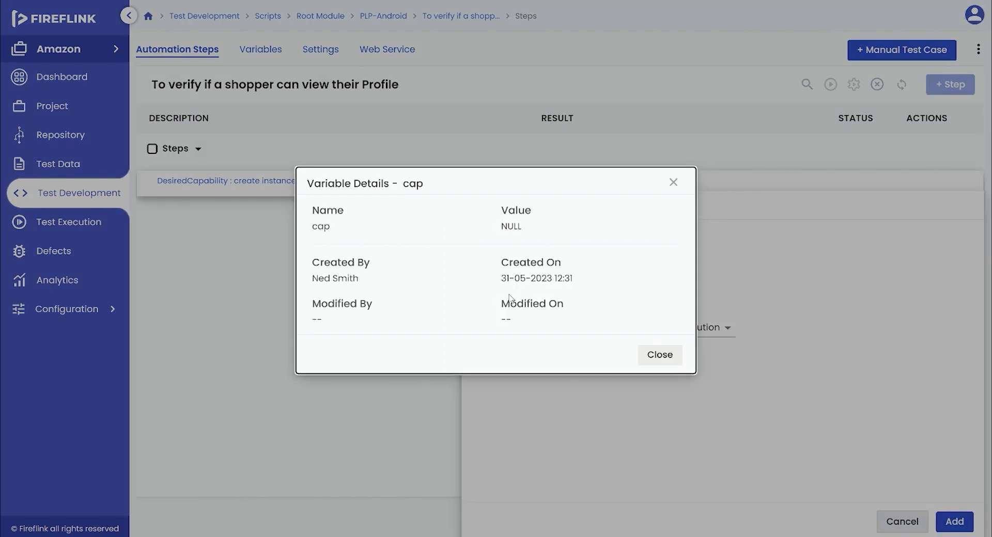
mouse_move(674, 203)
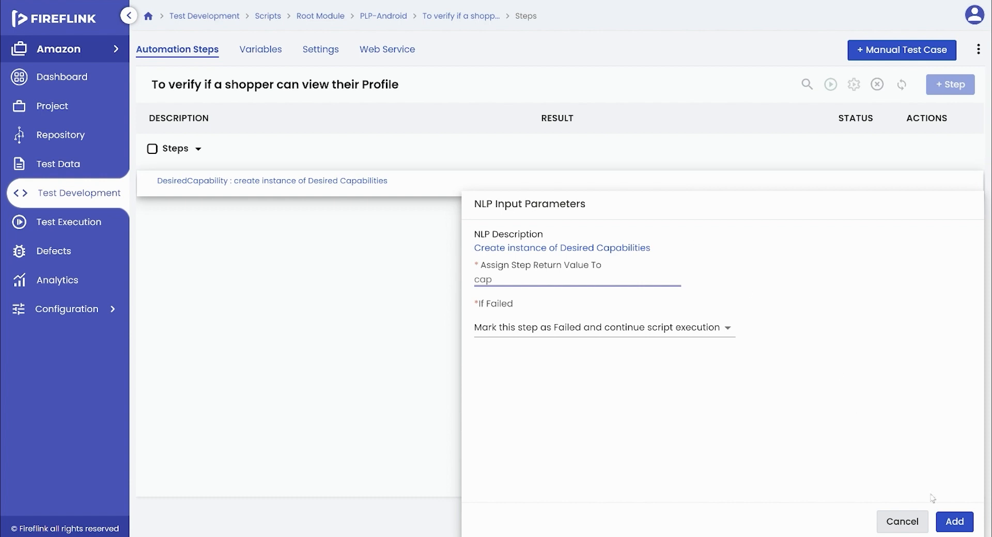
left_click(954, 522)
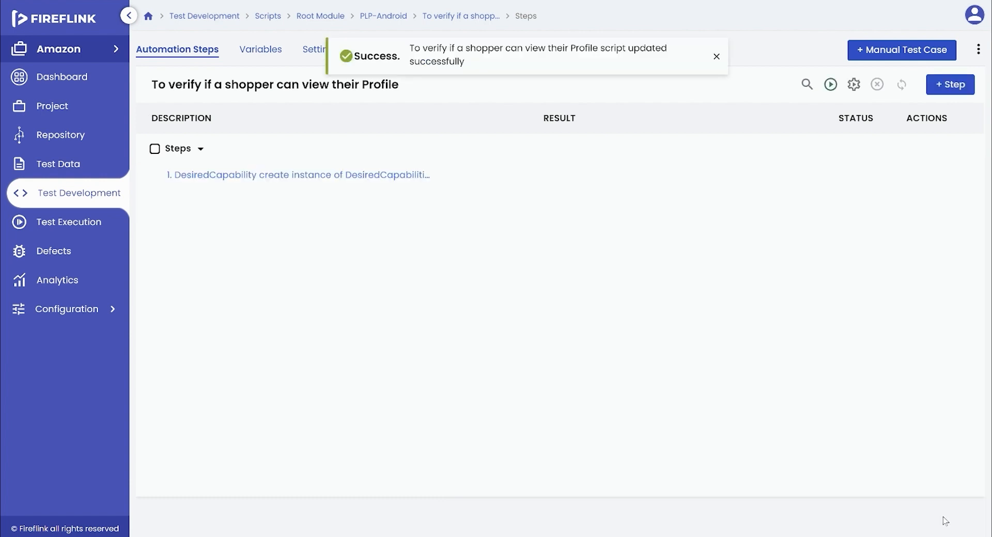
mouse_move(443, 178)
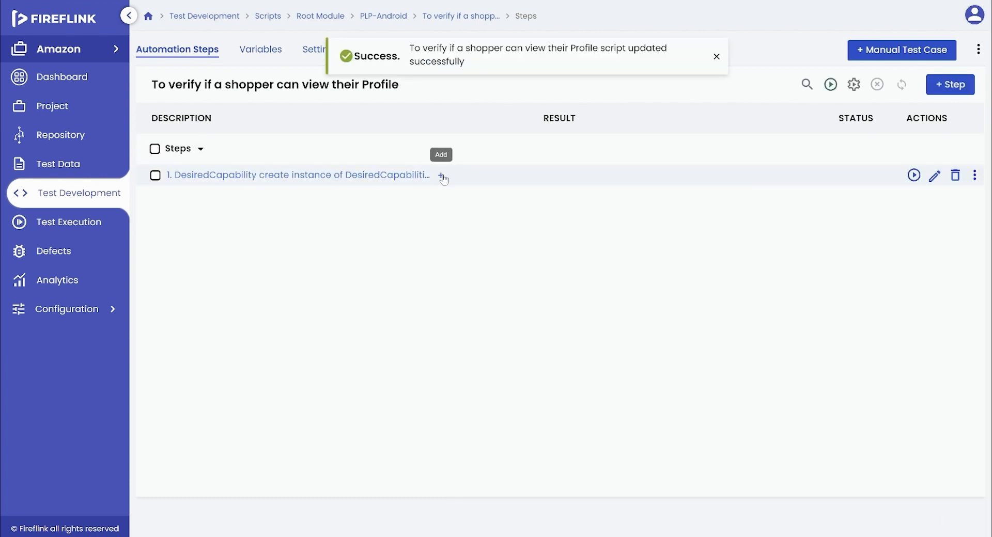
Add a set-capability step on $cap with key deviceName, value $device, returning to cap.
type("desi")
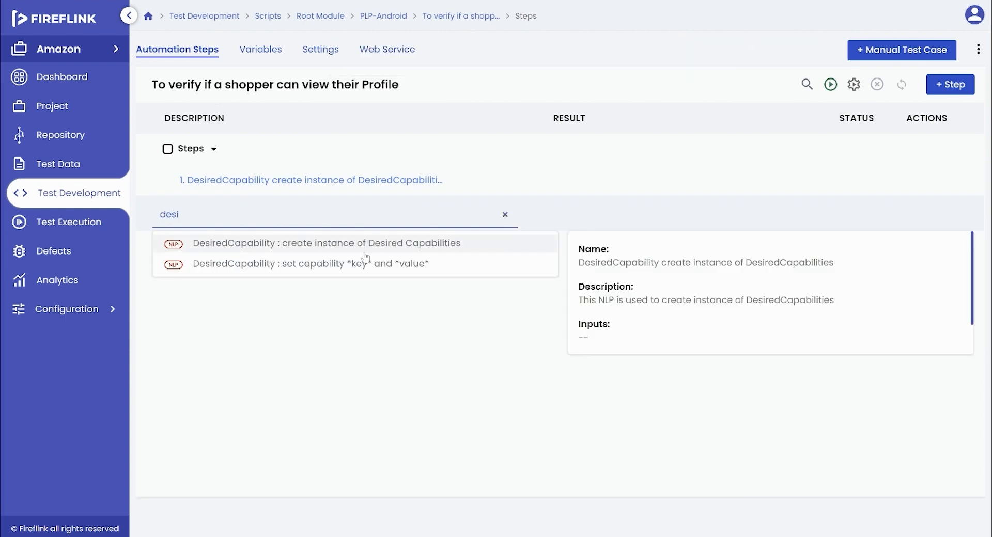
left_click(312, 264)
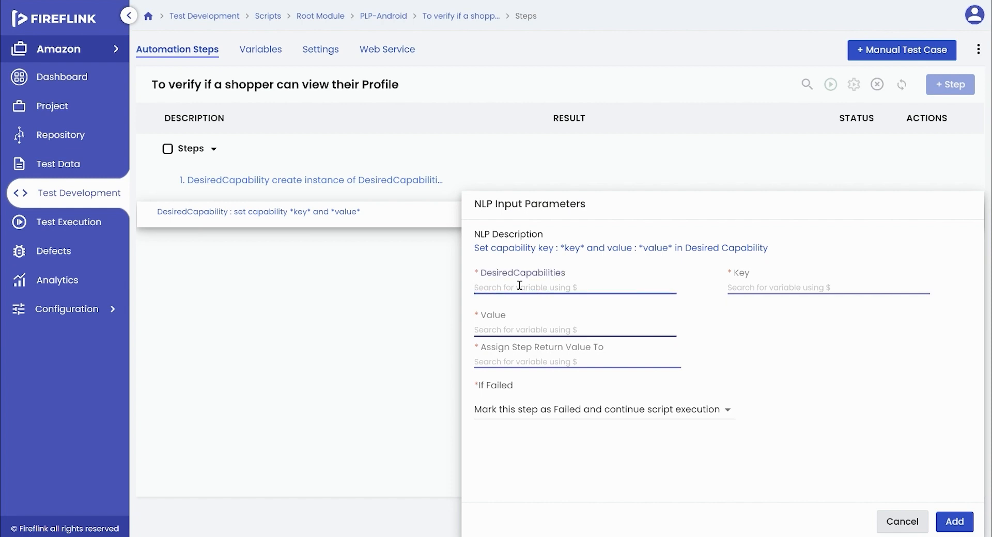
type("$cap")
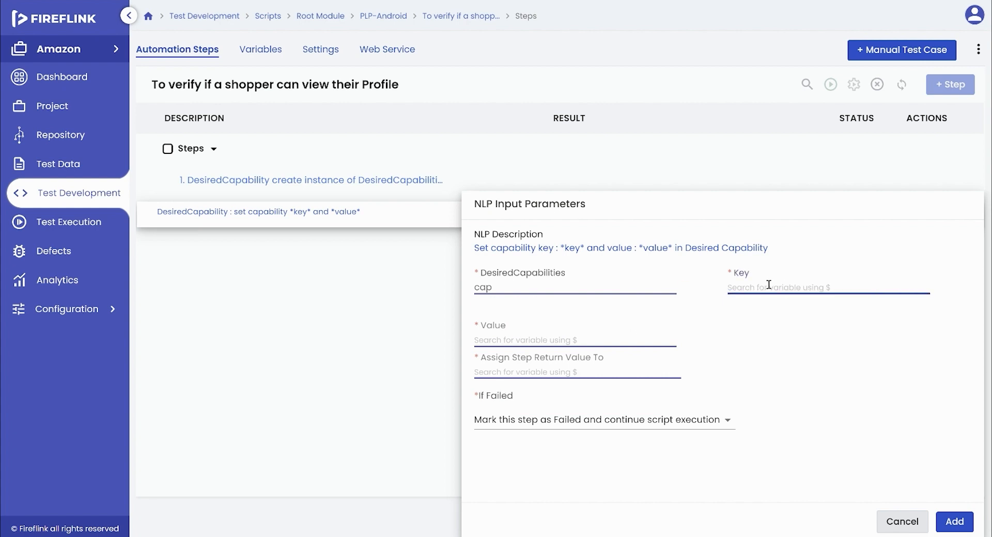
type("device")
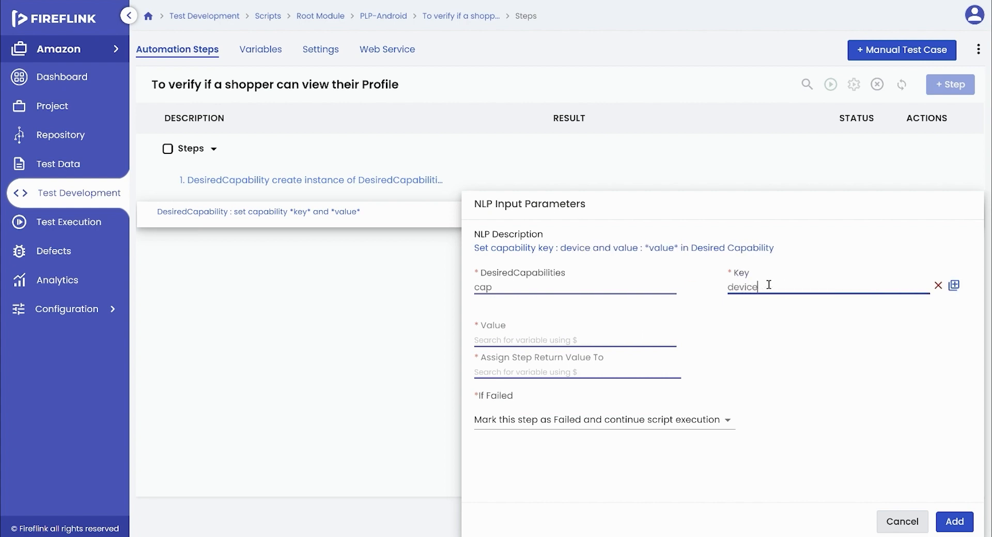
type("Name")
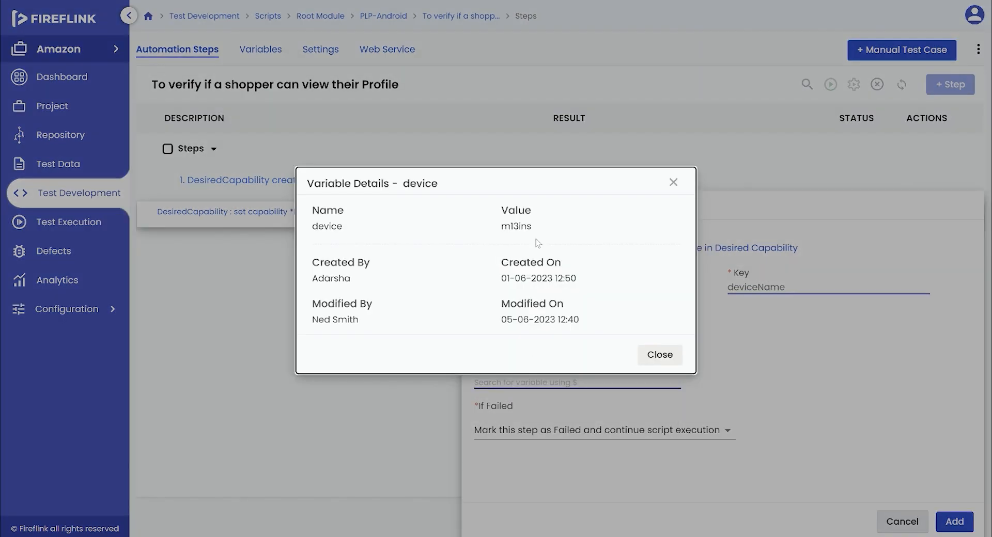
left_click(659, 354)
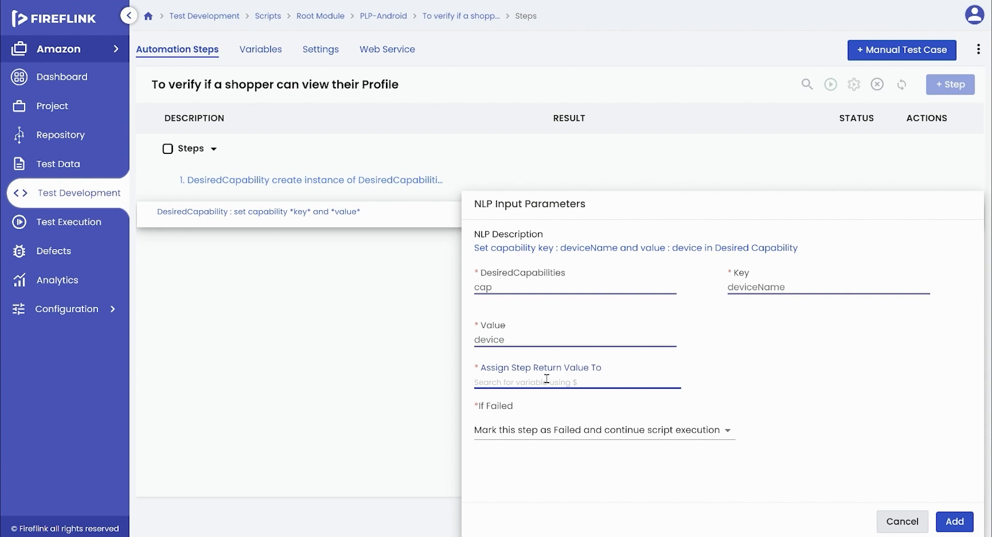
type("cap")
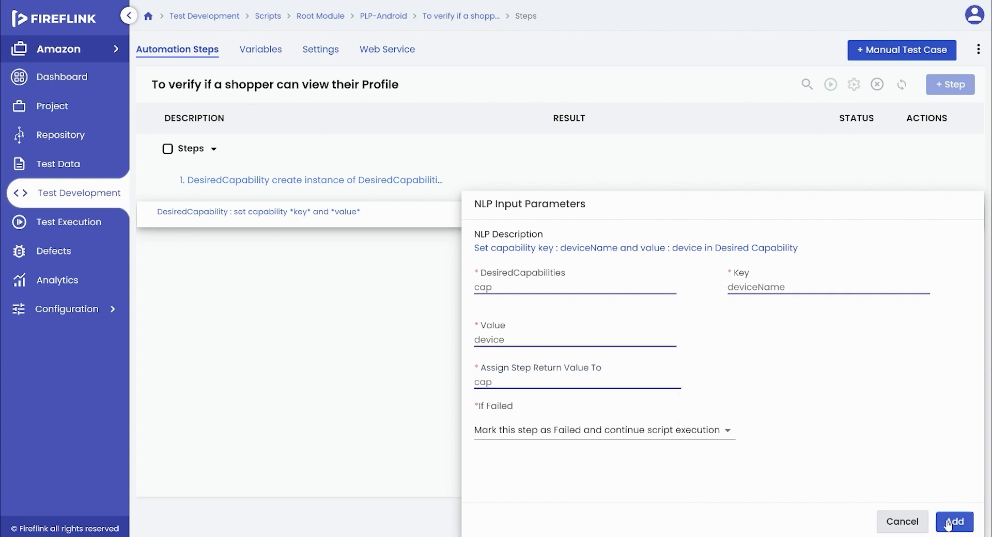
left_click(952, 522)
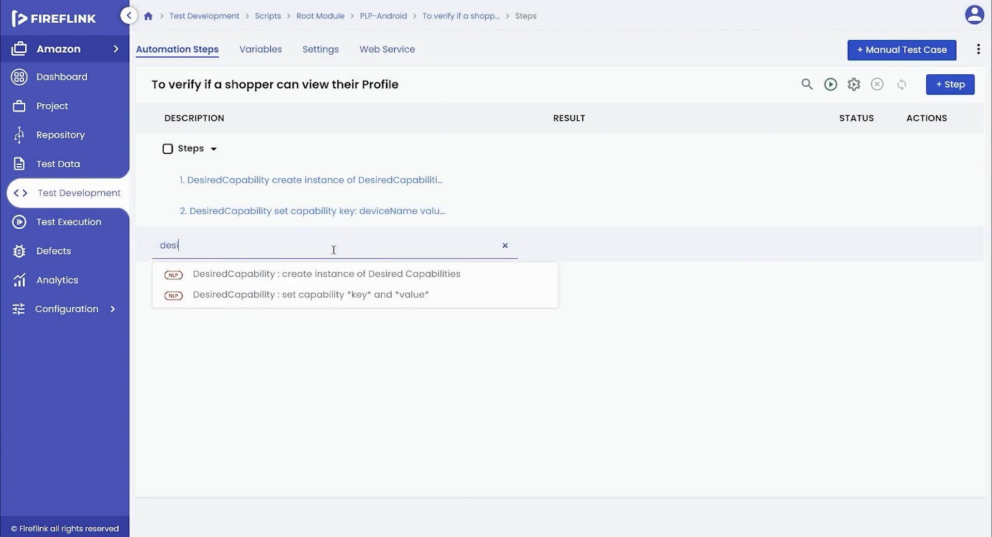
Add a set-capability step with key platformName and value $platformNameAOS into cap.
left_click(310, 295)
type("platformName")
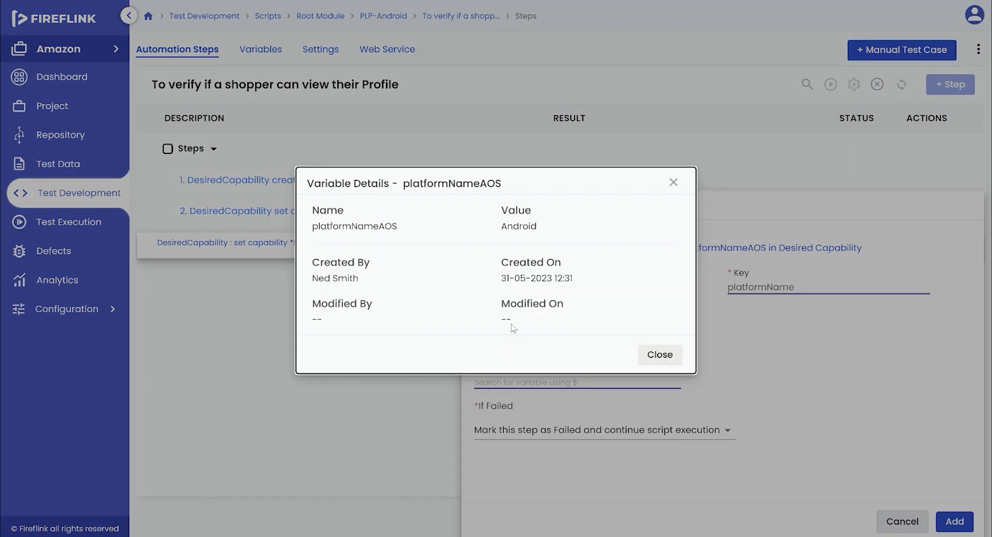
left_click(659, 355)
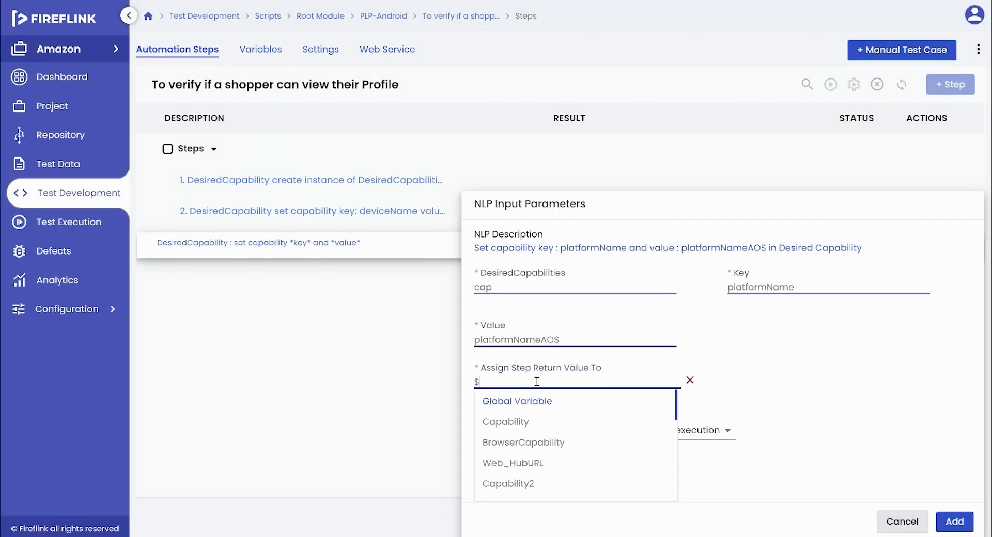
left_click(954, 522)
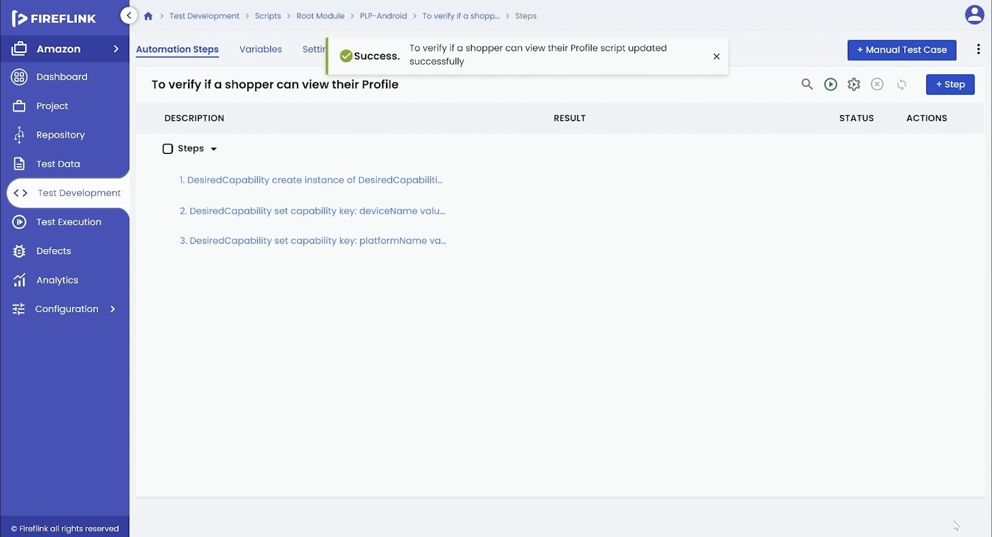
Add a set-capability step on $cap with key appPackage, value $appPackage, returning to cap.
type("des")
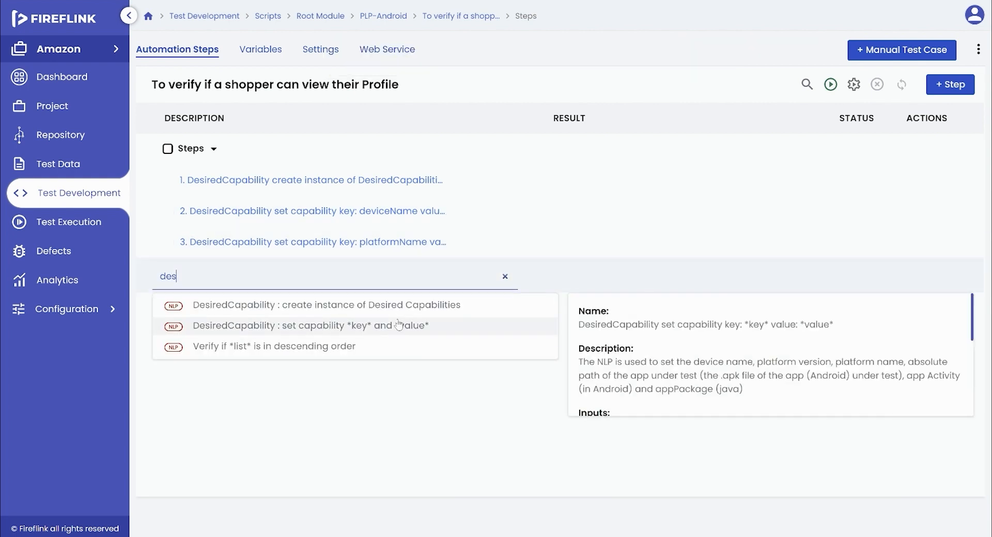
left_click(313, 326)
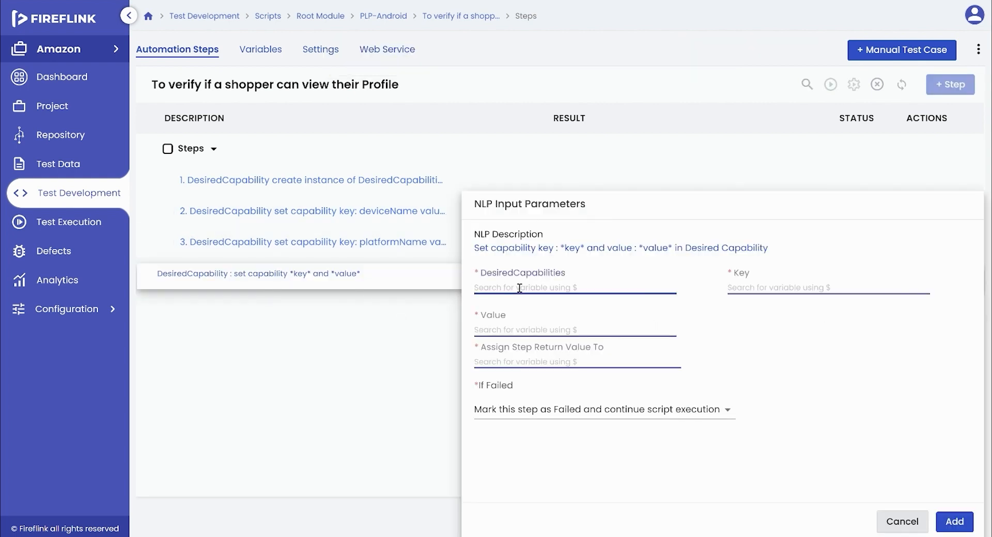
type("$cap")
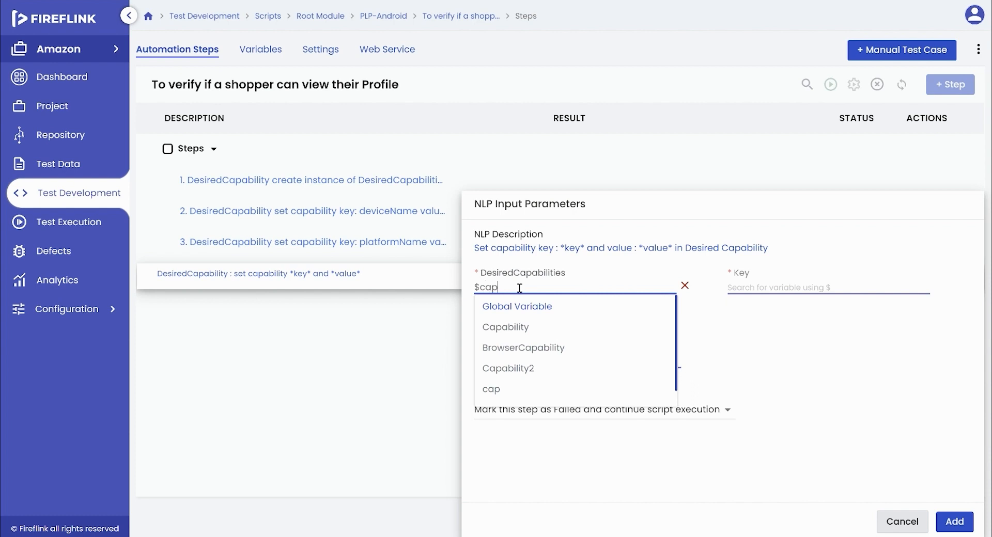
left_click(490, 389)
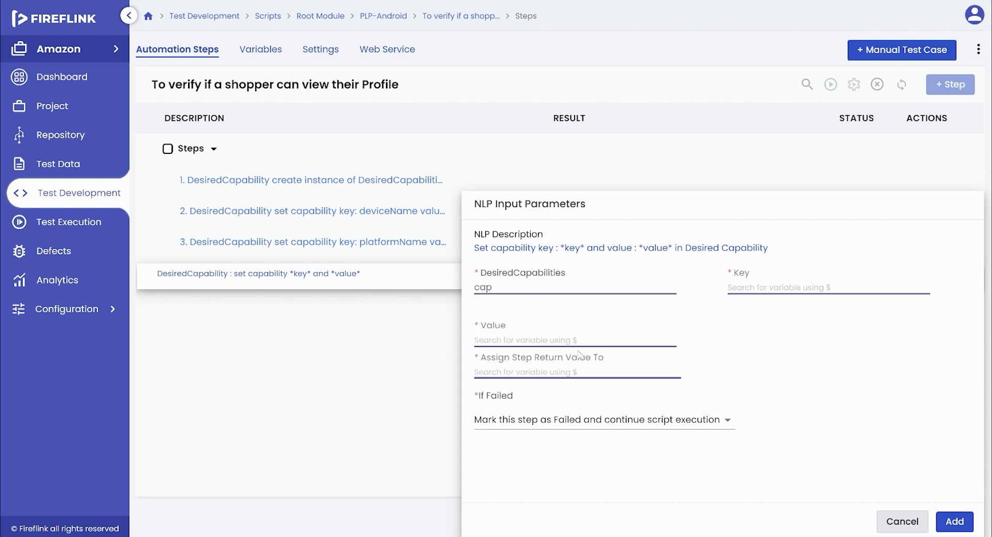
type("appPackage")
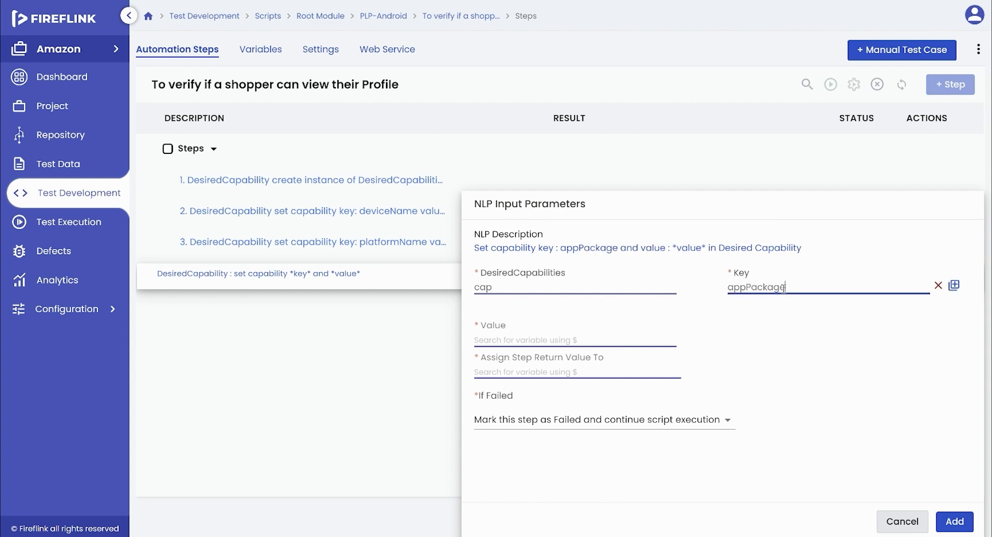
type("$ap")
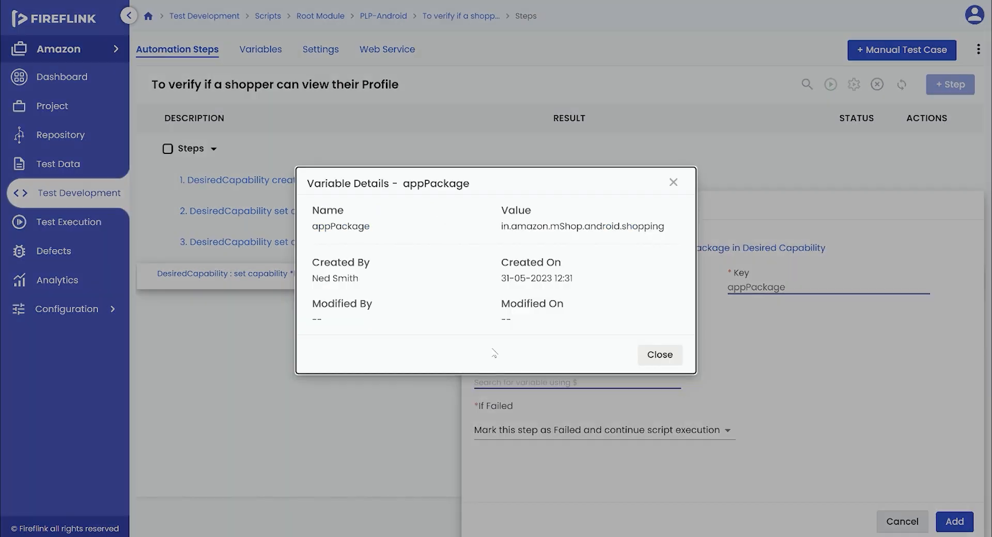
left_click(659, 356)
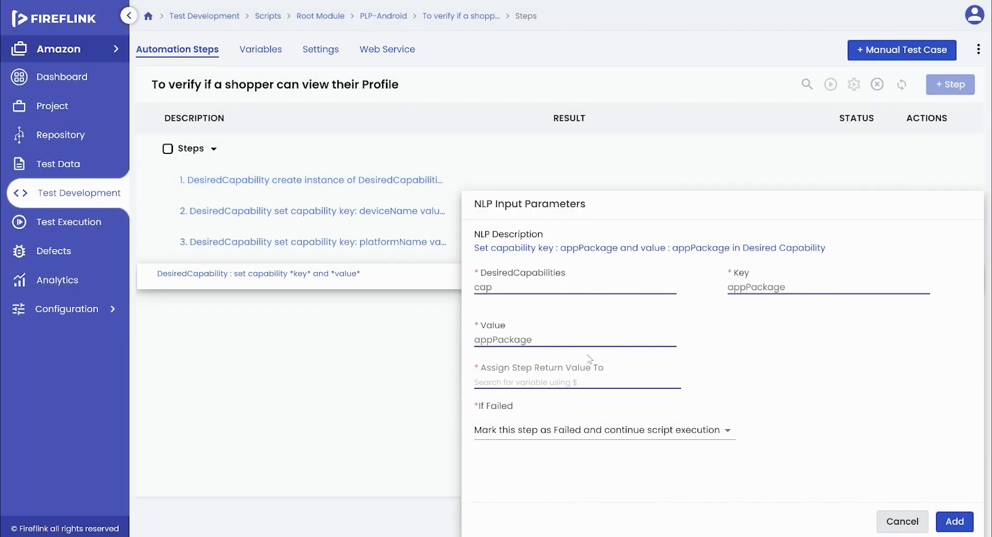
type("$c")
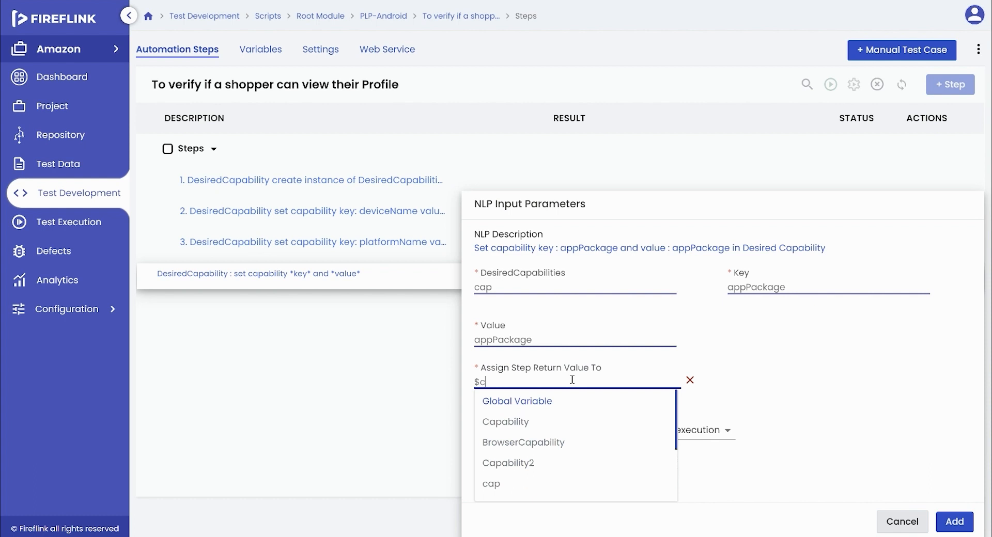
left_click(491, 485)
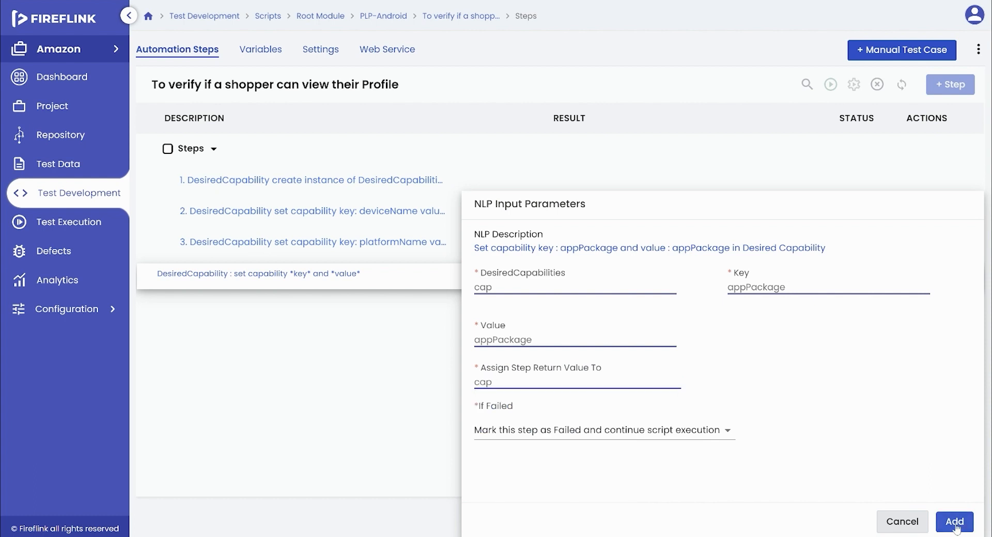
left_click(954, 522)
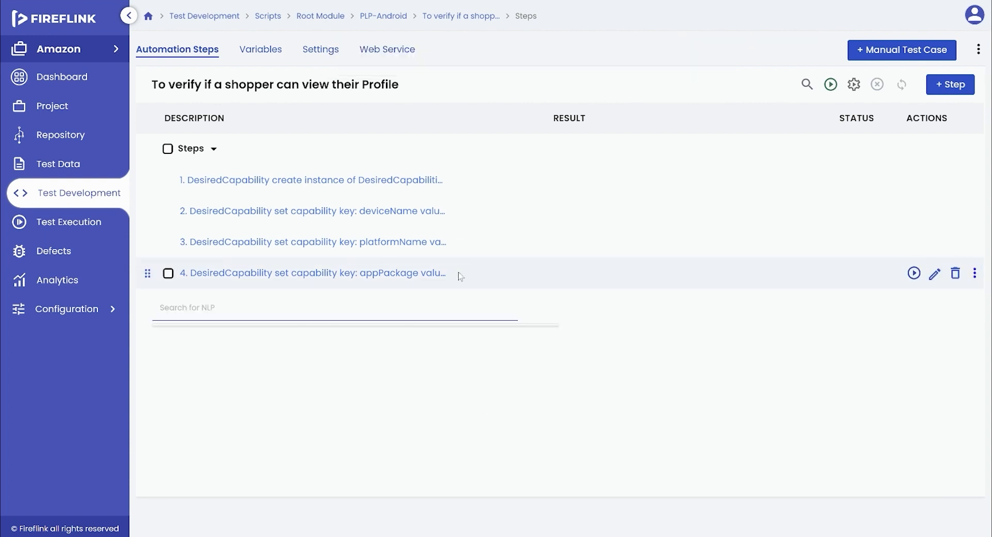
Add a set-capability step on $cap with key appActivity, value $appActivity, returning to cap.
left_click(259, 305)
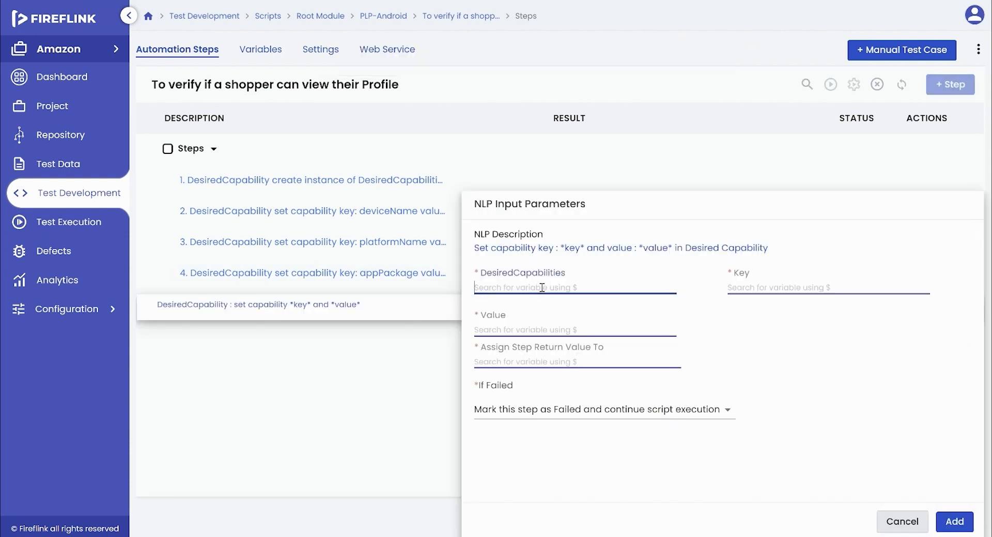
type("$cap")
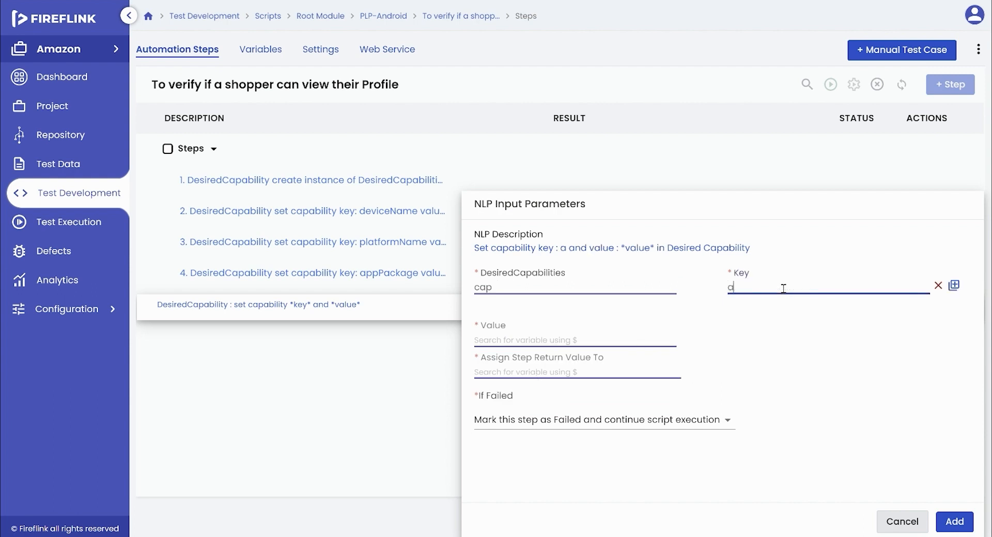
type("ppActivity")
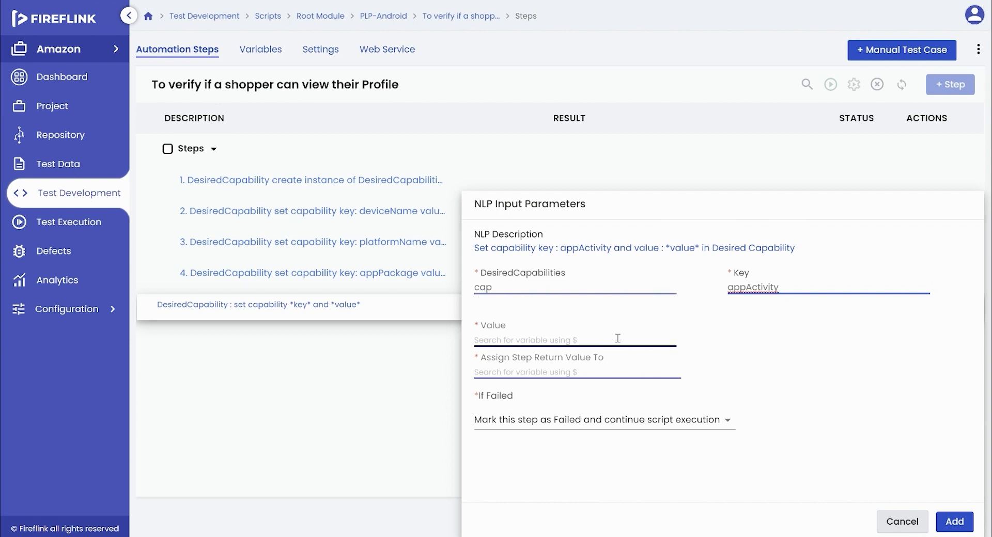
type("$app")
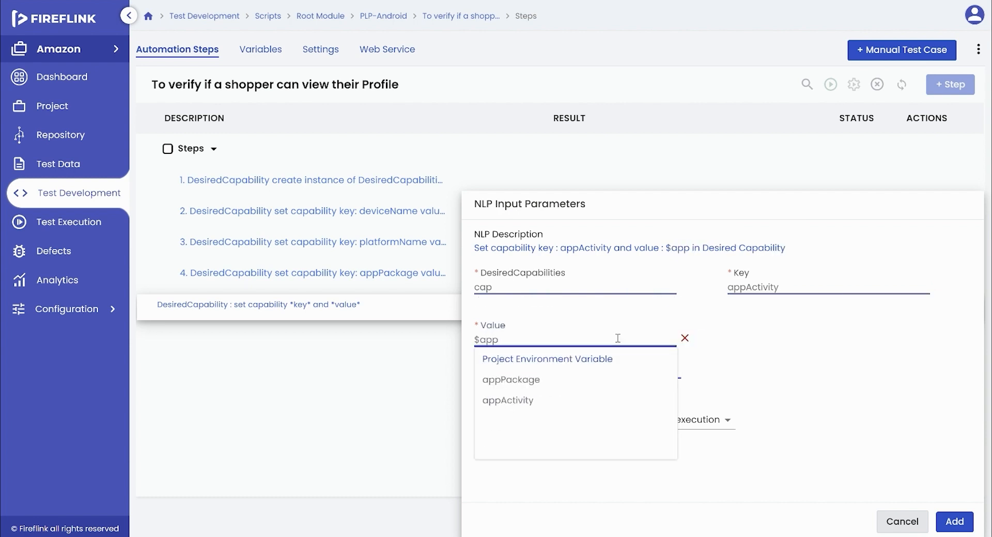
left_click(507, 400)
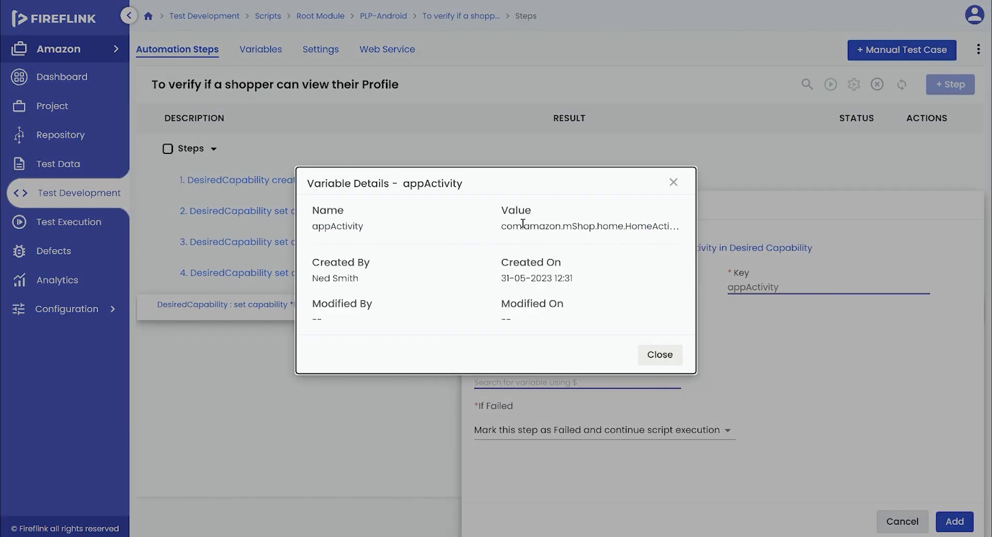
left_click(660, 355)
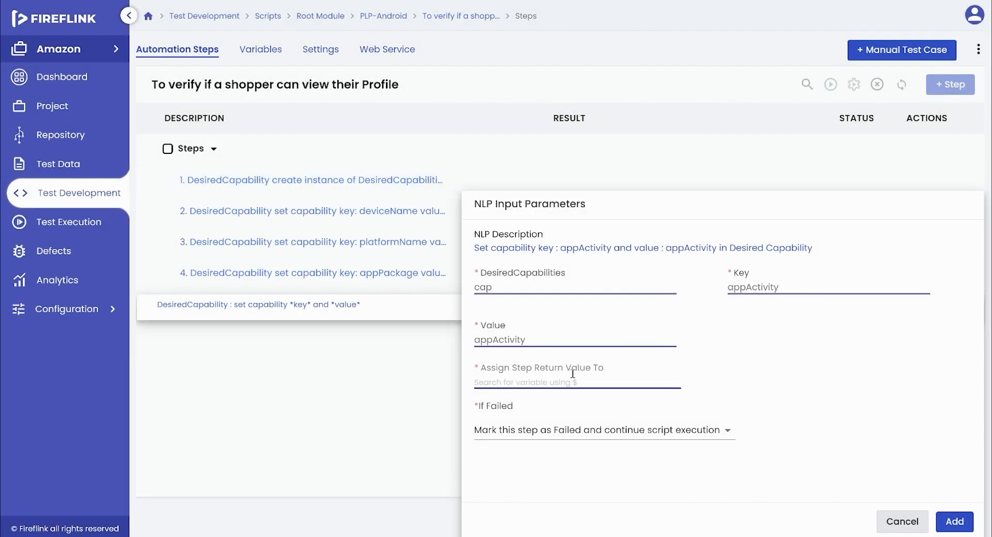
type("$ca")
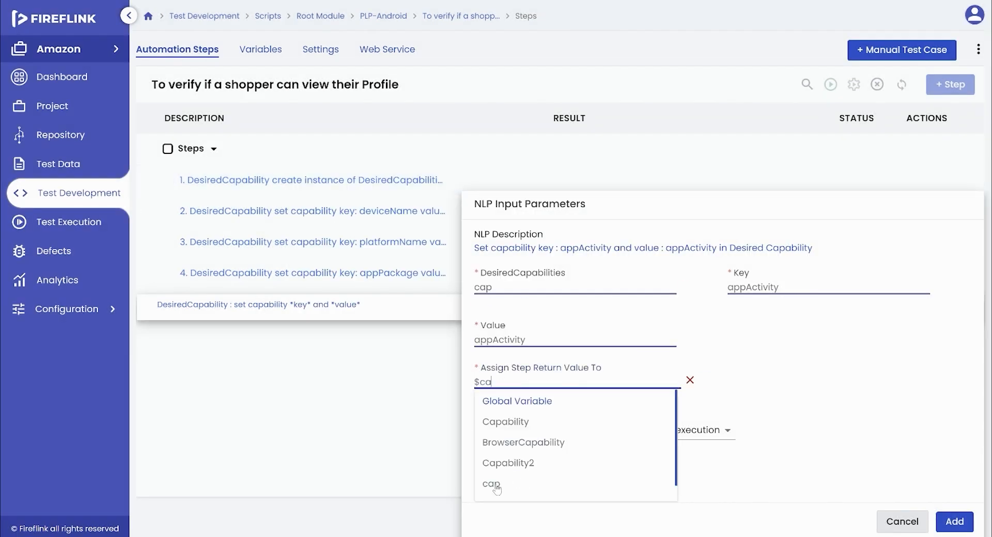
left_click(954, 522)
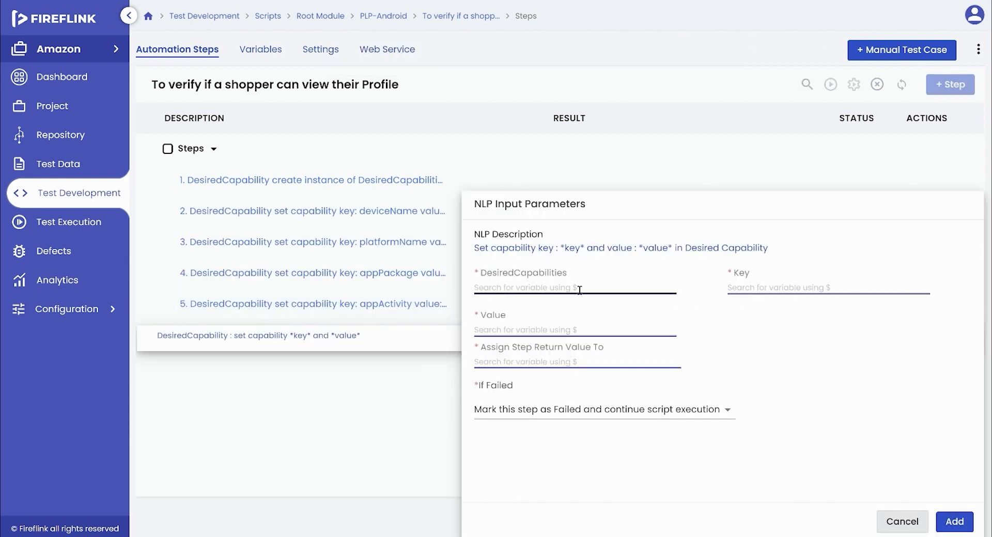
Add a set-capability step on cap with key noReset, value true, returning to cap.
left_click(572, 287)
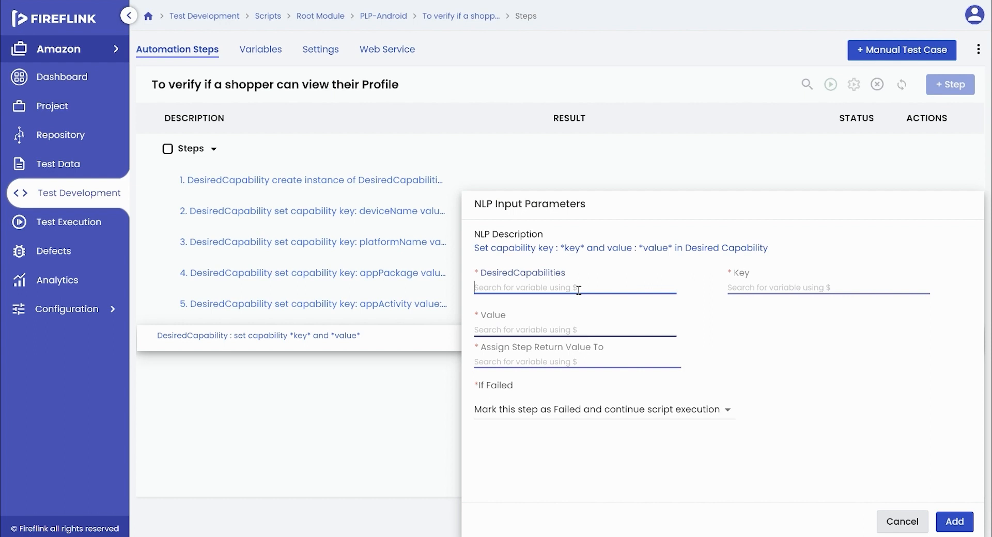
type("$ca")
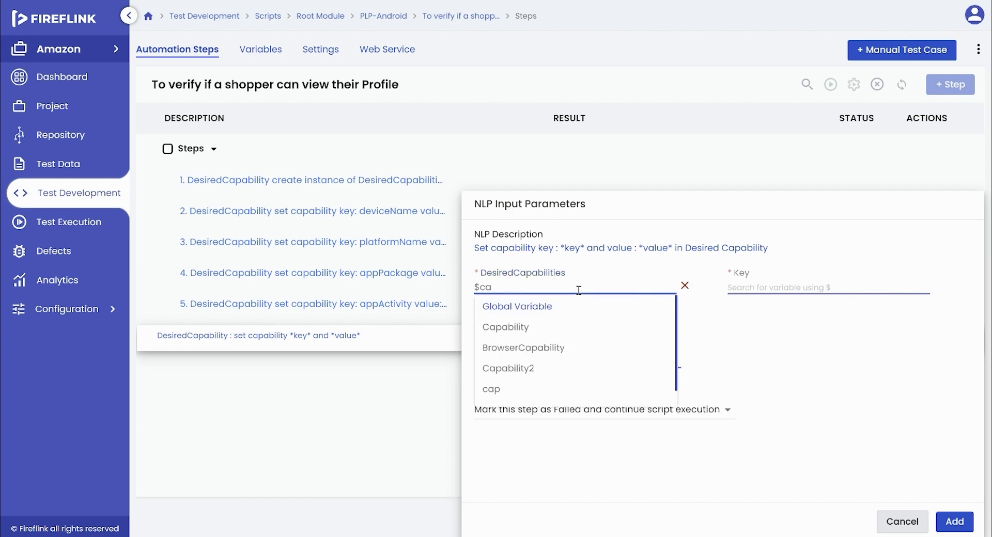
left_click(491, 390)
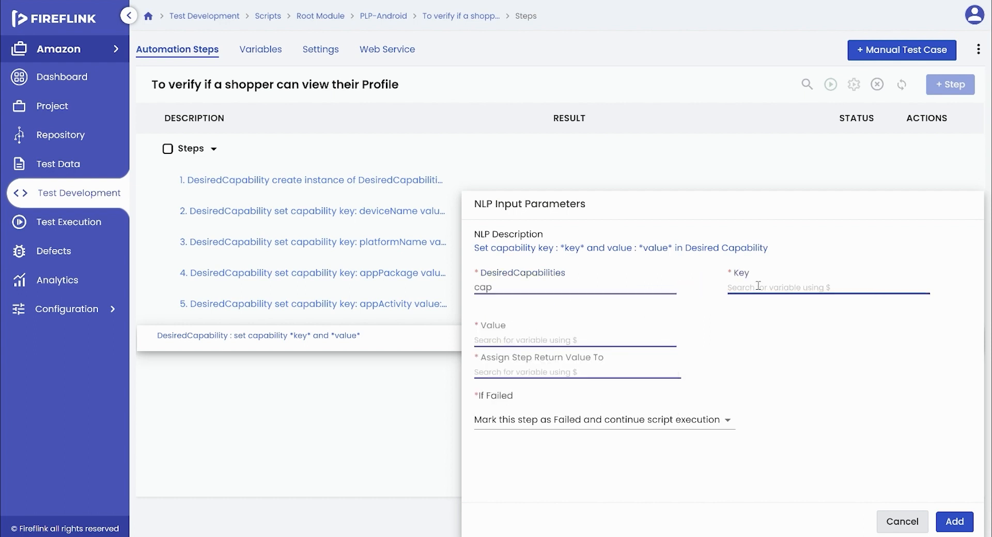
type("noReset")
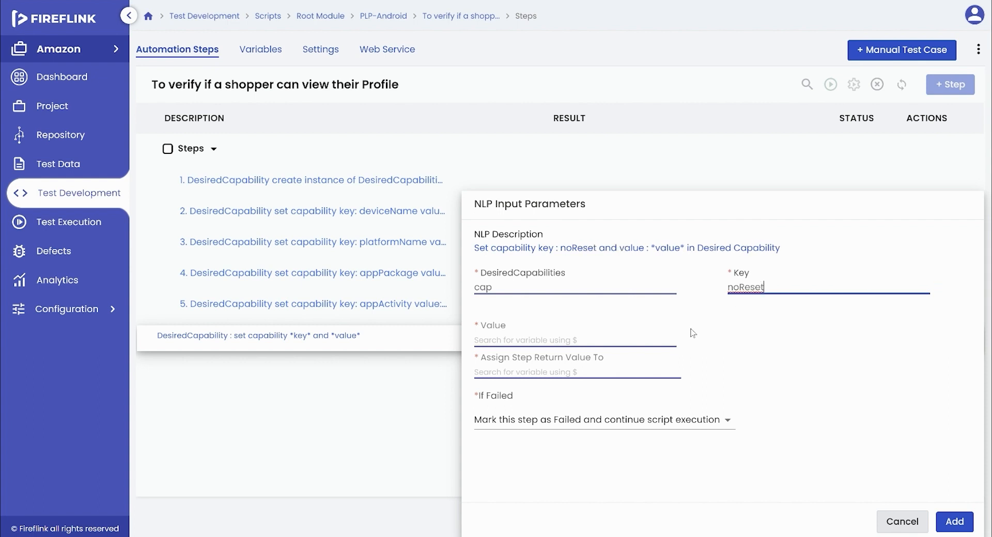
type("true")
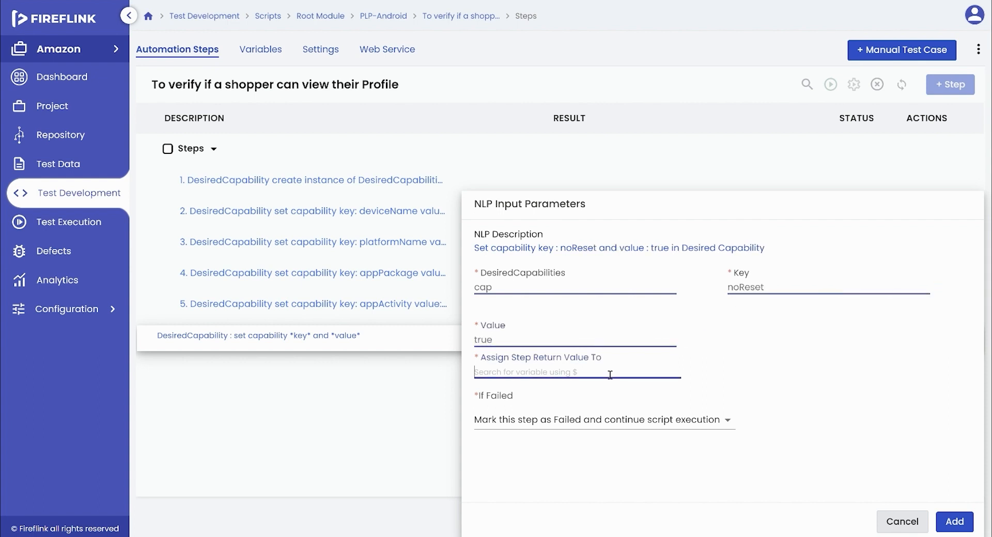
type("cap")
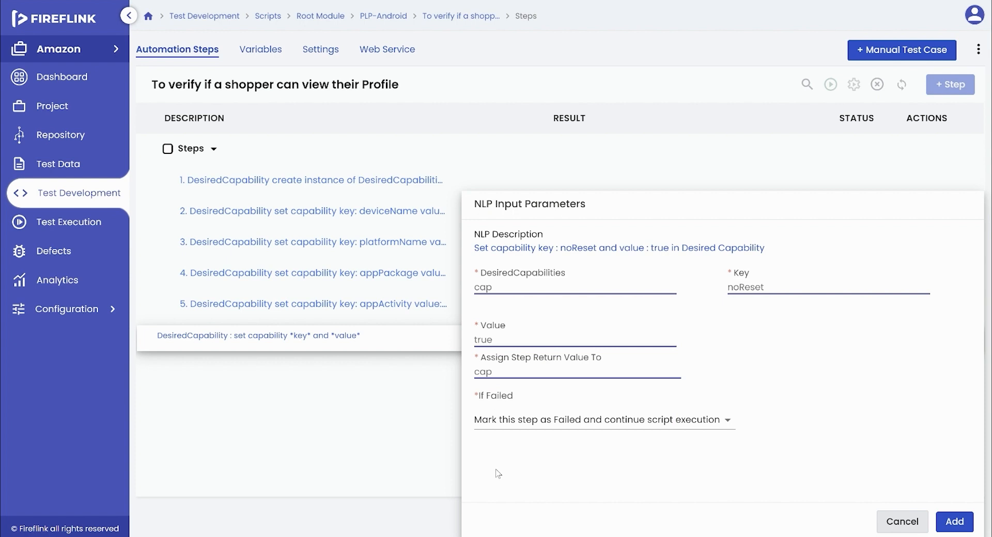
left_click(954, 522)
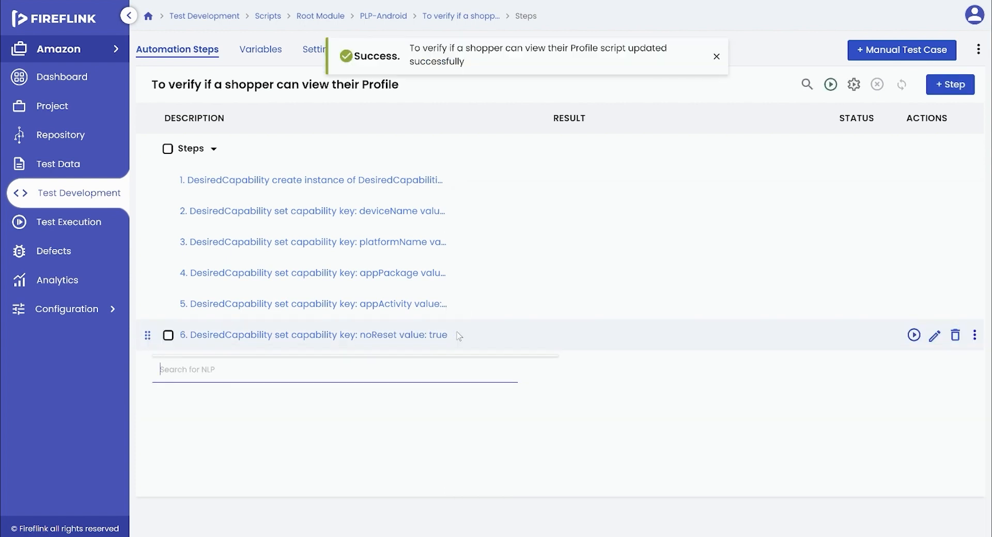
type("app")
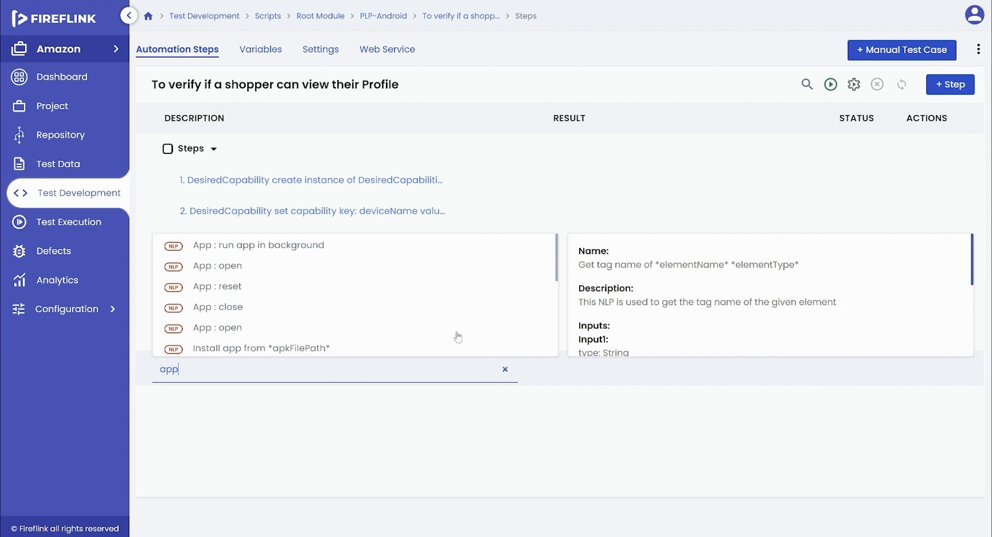
Add an App open step using $Mob_HubUrl, $ImplicitTimeOut and cap, returning to cap.
left_click(217, 267)
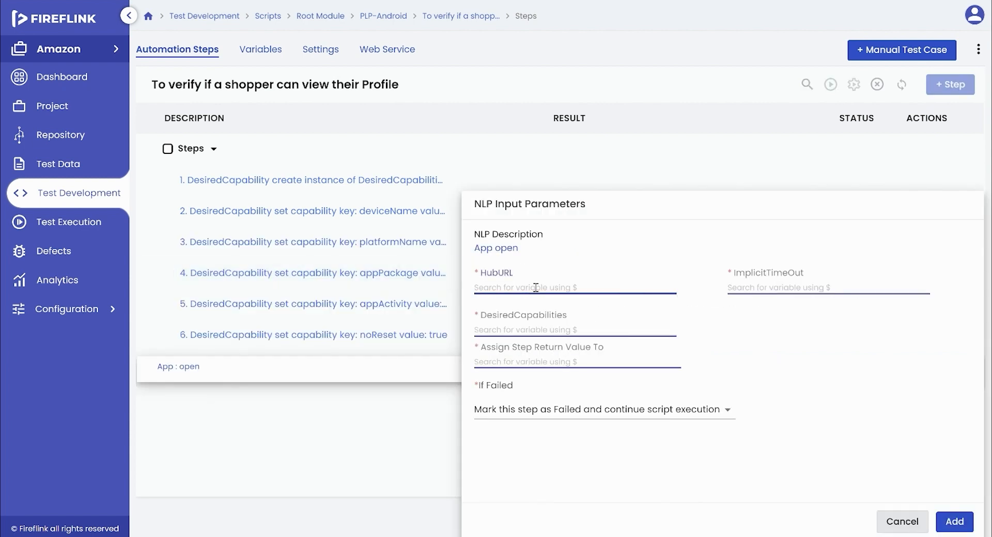
type("$hub")
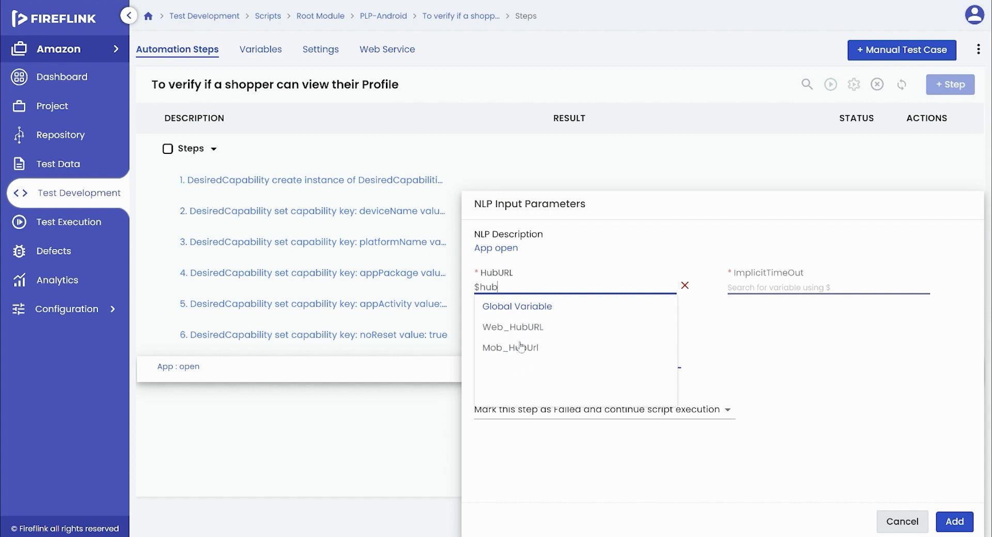
left_click(510, 347)
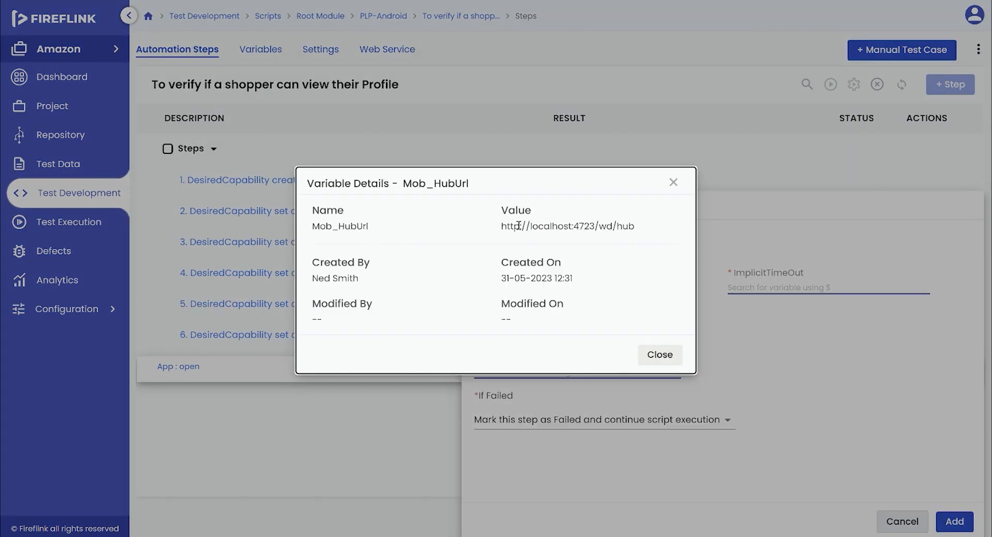
left_click(660, 354)
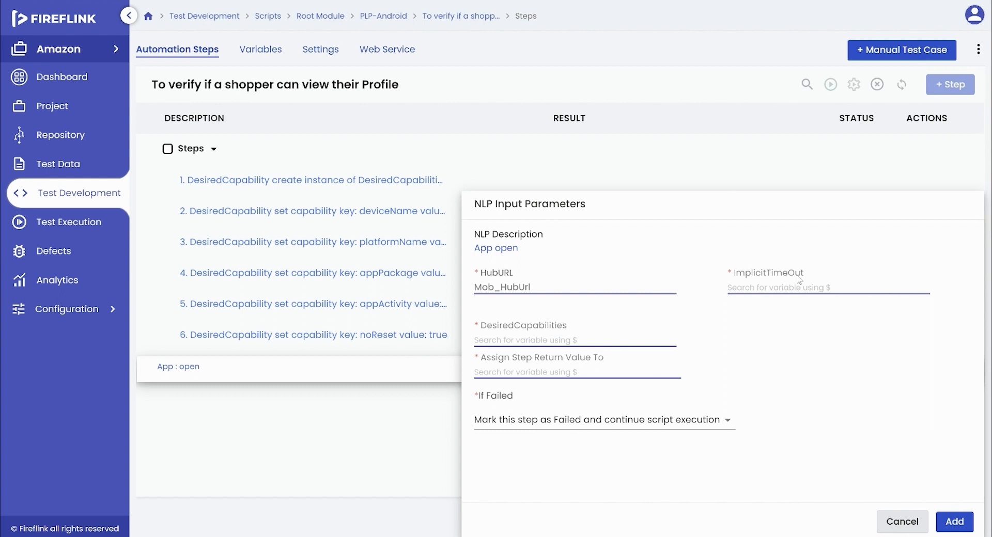
type("$imp")
type("$ca")
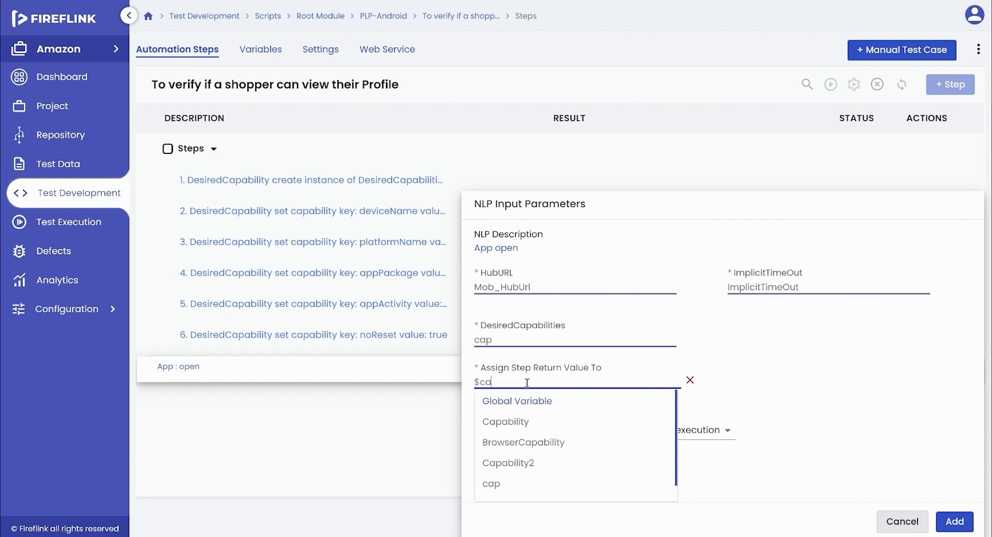
left_click(491, 485)
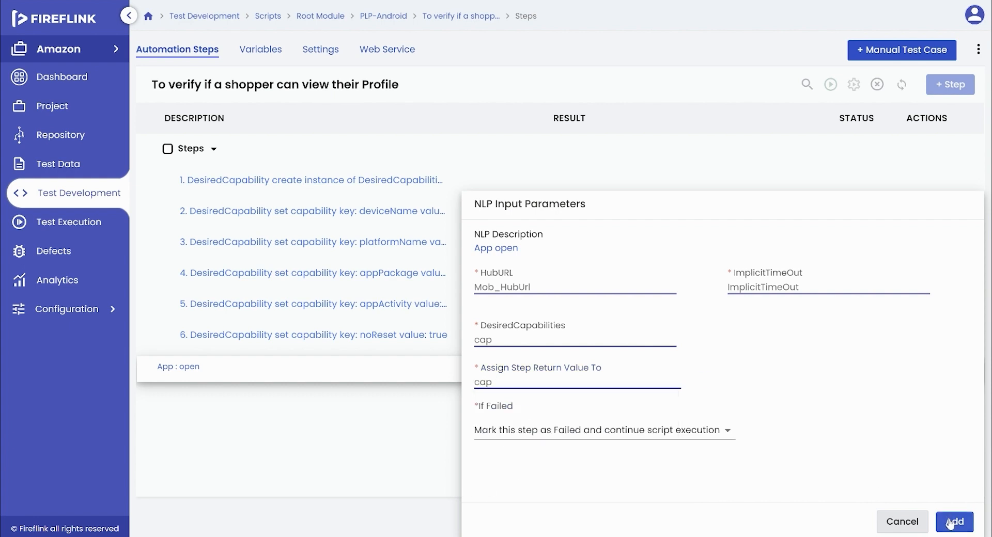
left_click(954, 522)
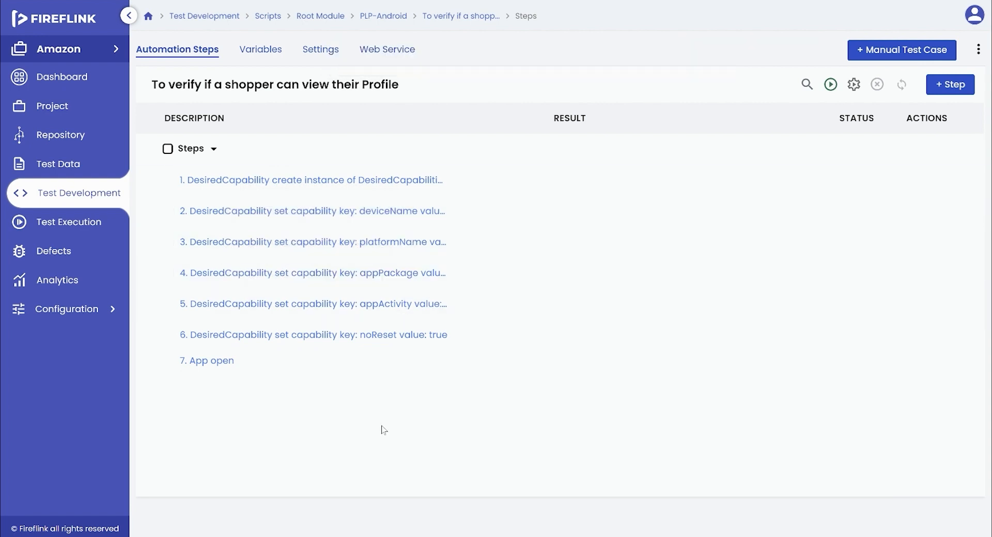
Group all seven steps into a step group named launch amazon app.
left_click(168, 148)
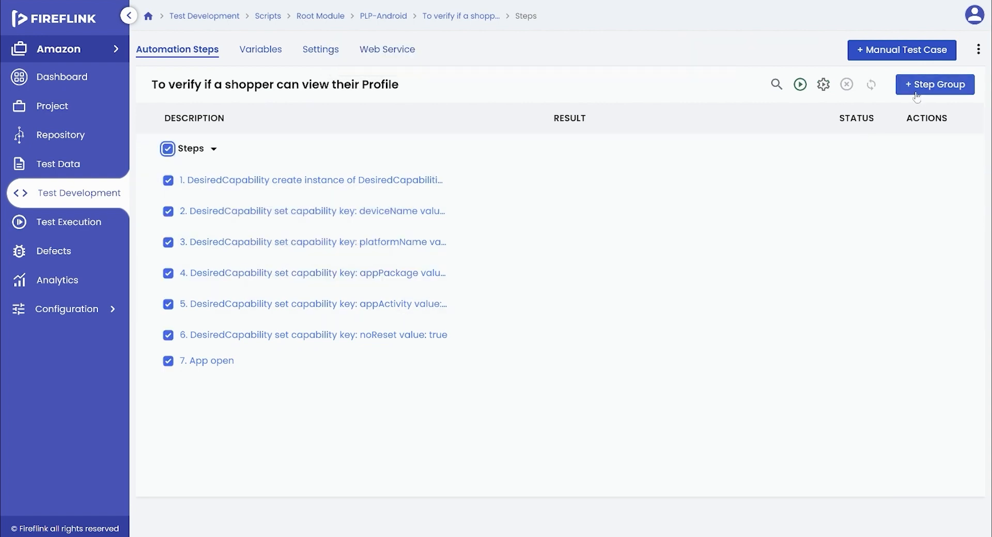
left_click(934, 83)
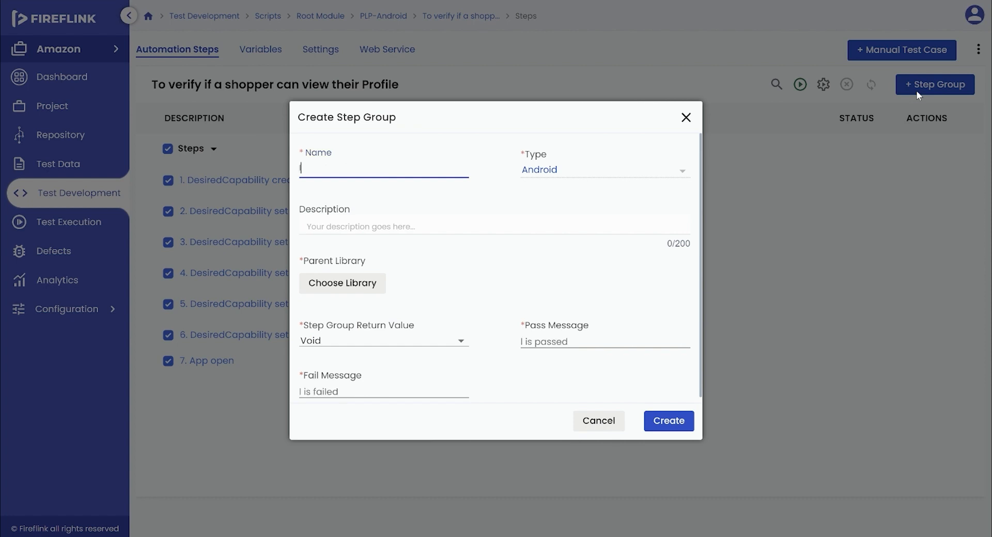
type("launch amazon app")
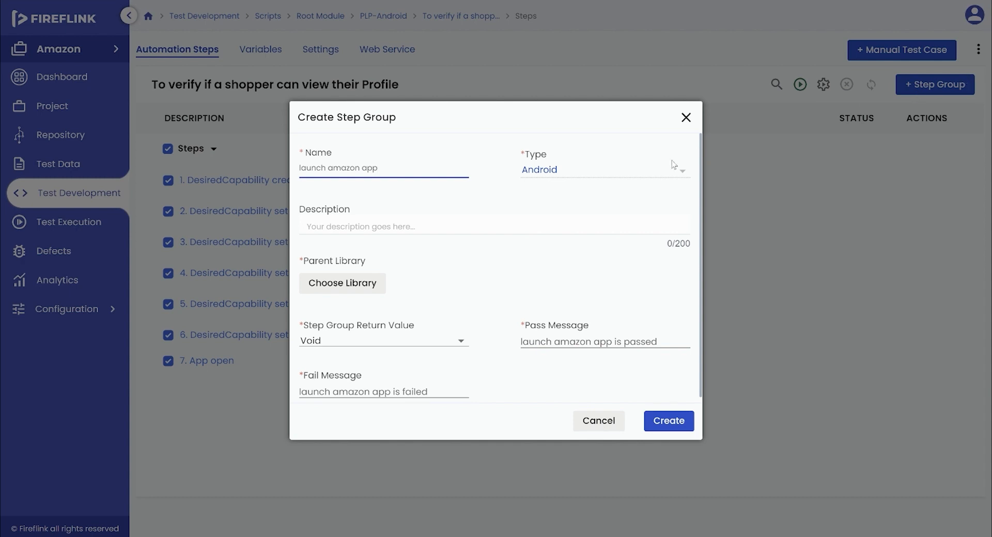
left_click(343, 283)
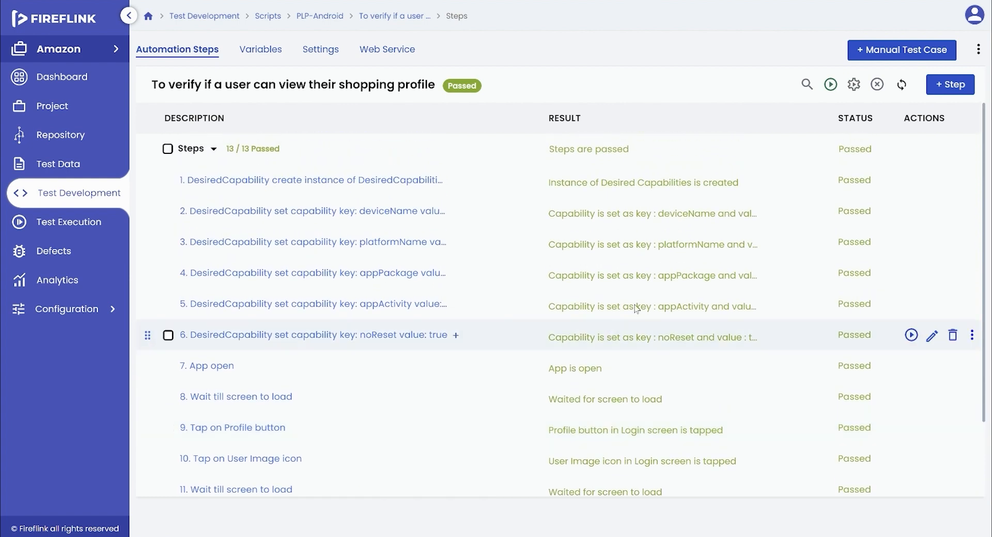
mouse_move(854, 84)
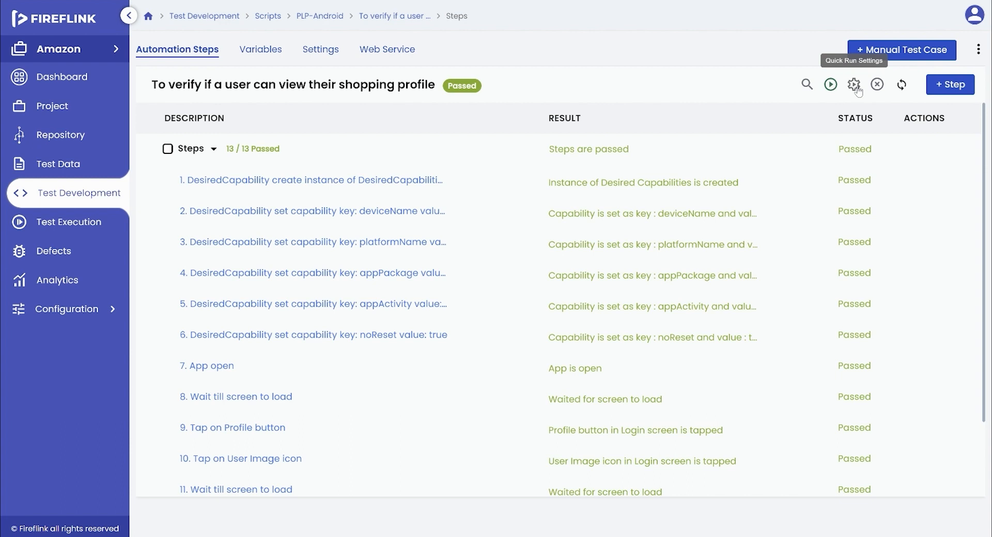
Launch a quick run of the script on the connected Android device m13ins.
left_click(854, 83)
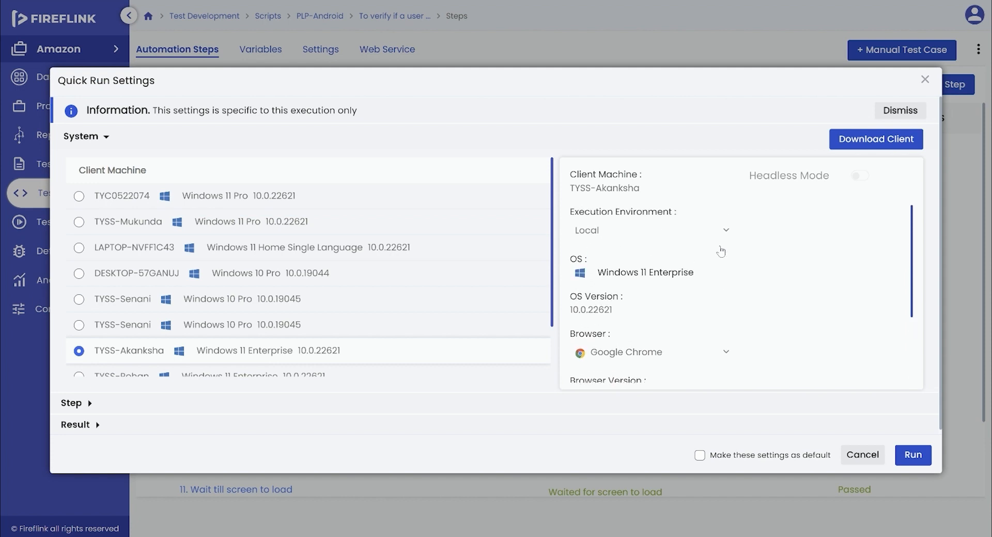
scroll("down", 3)
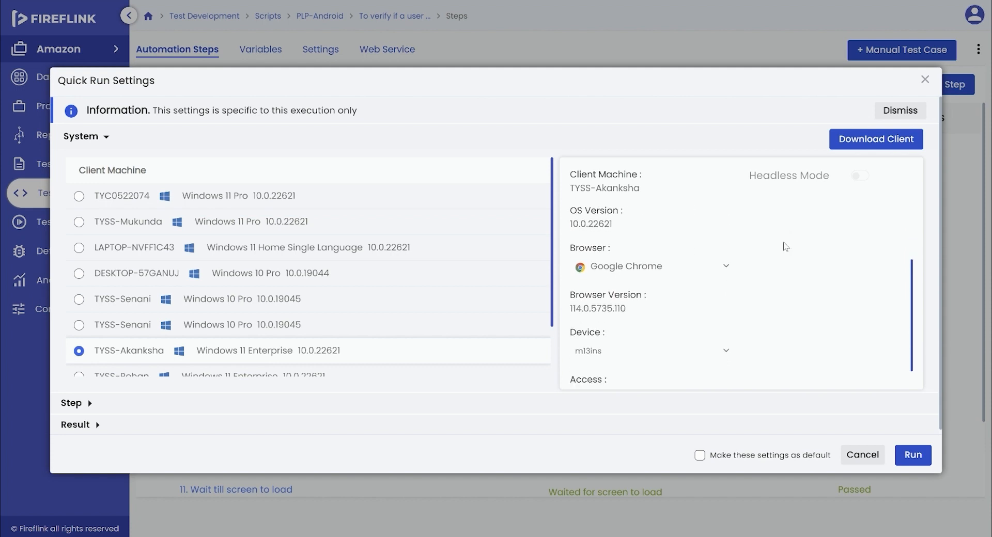
left_click(652, 351)
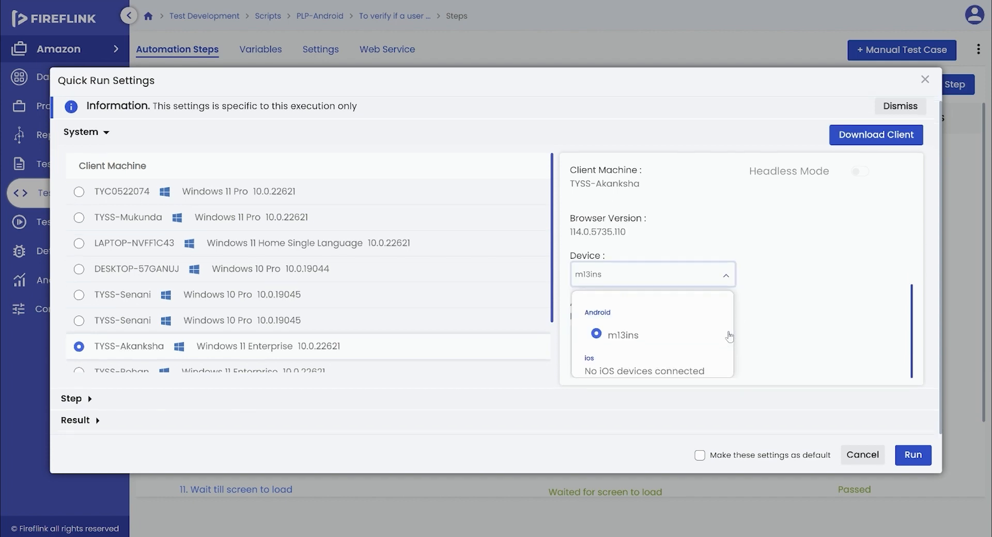
mouse_move(905, 201)
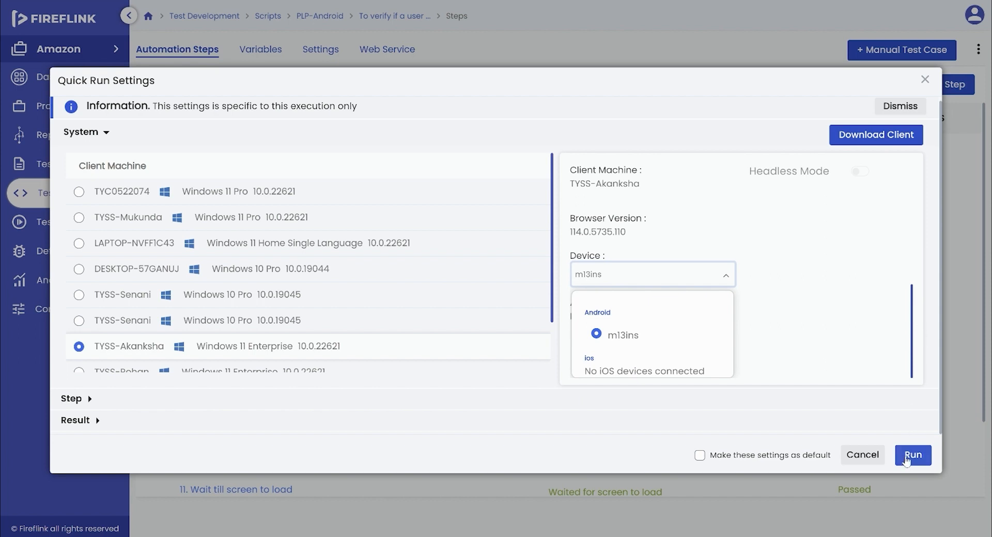
left_click(913, 455)
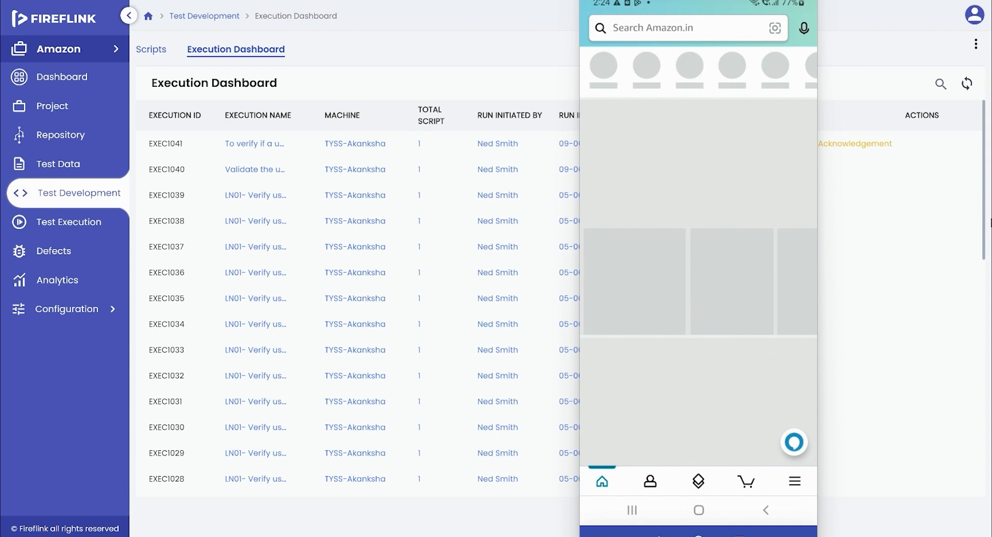
View the EXEC1041 result with its 13 passed steps expanded and scrolled through.
left_click(651, 482)
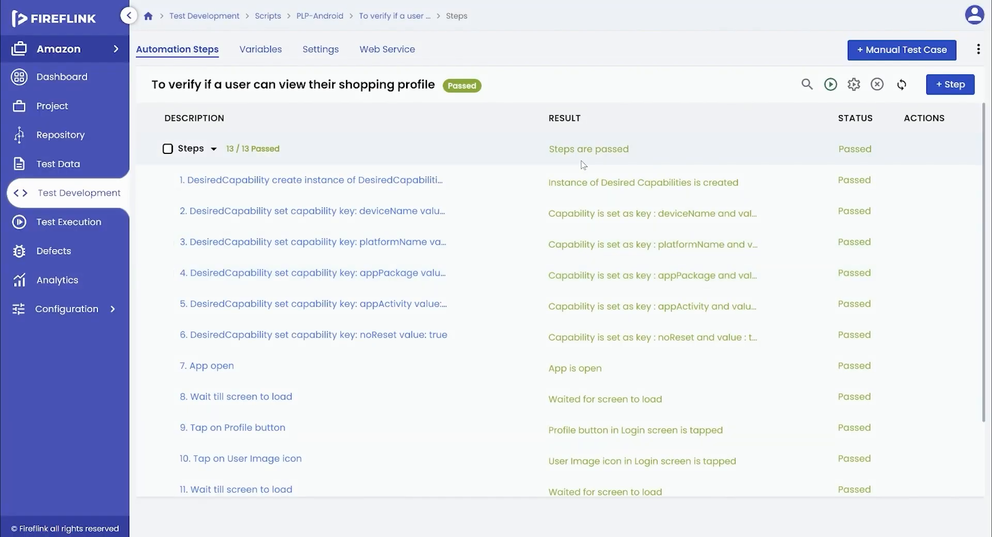
mouse_move(588, 489)
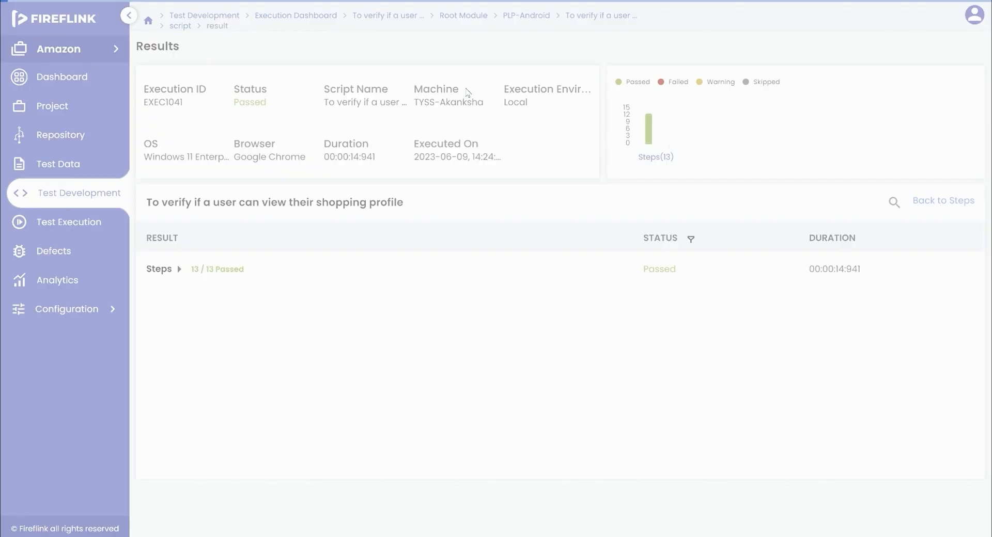
left_click(159, 269)
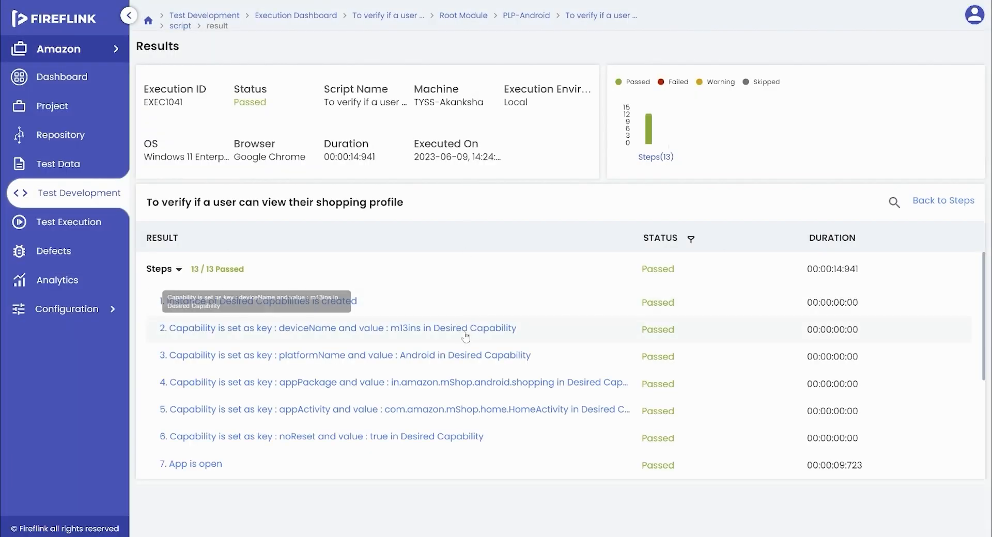
scroll("down", 3)
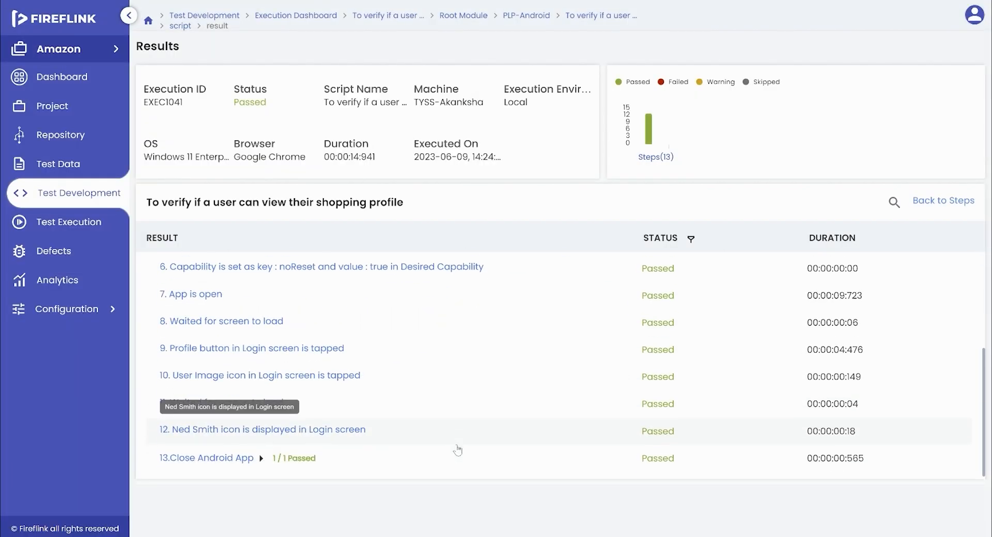